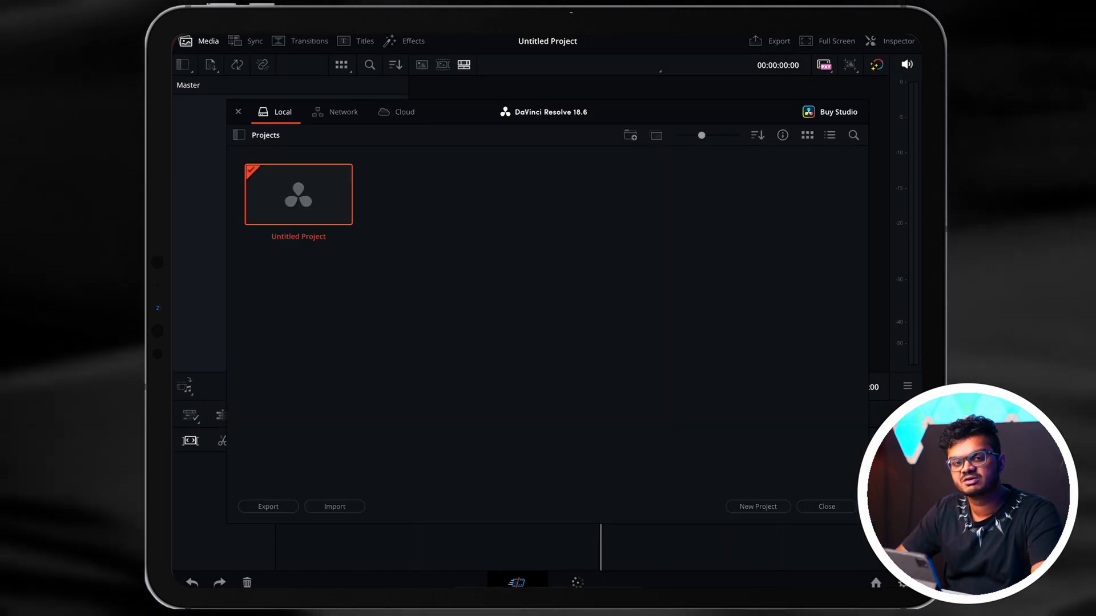
Create a new project named 'Edi' from the Project Manager.
{"action": "left_click", "coordinate": [758, 507]}
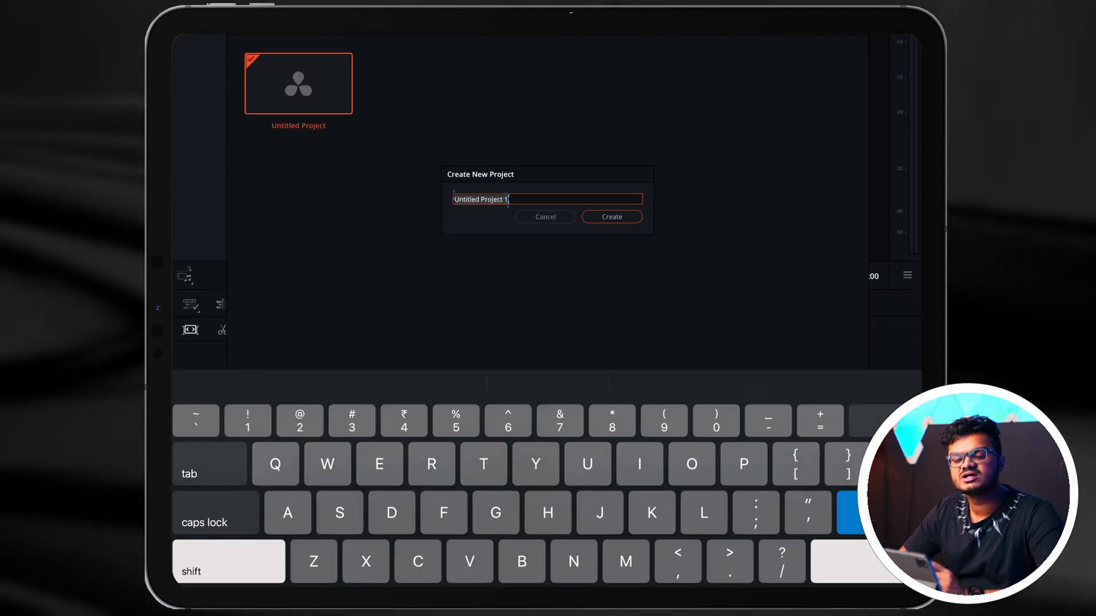
{"action": "type", "text": "Edi"}
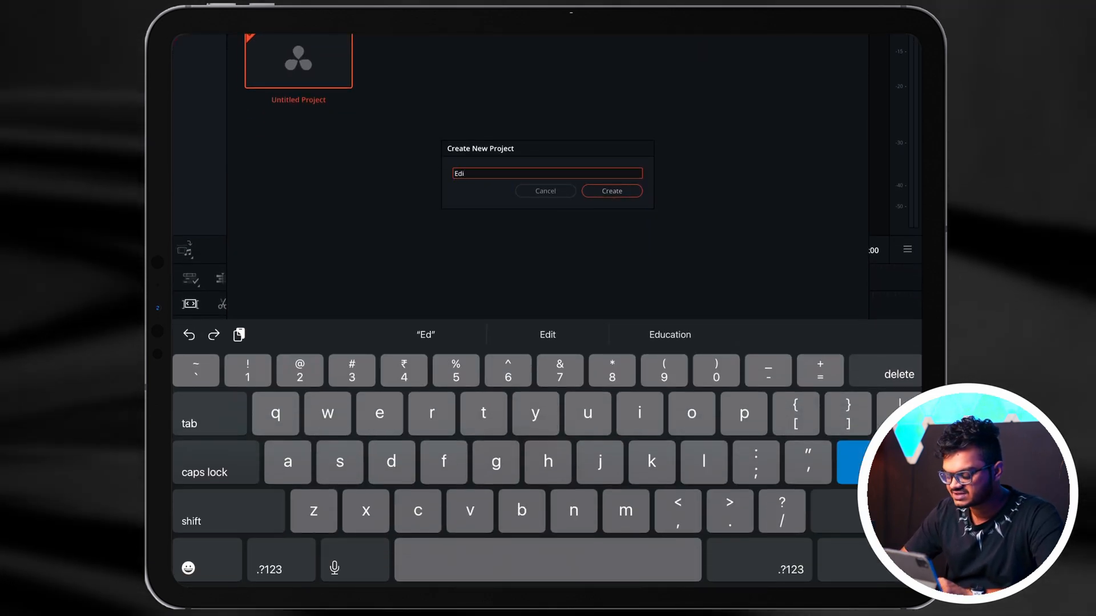
{"action": "left_click", "coordinate": [612, 191]}
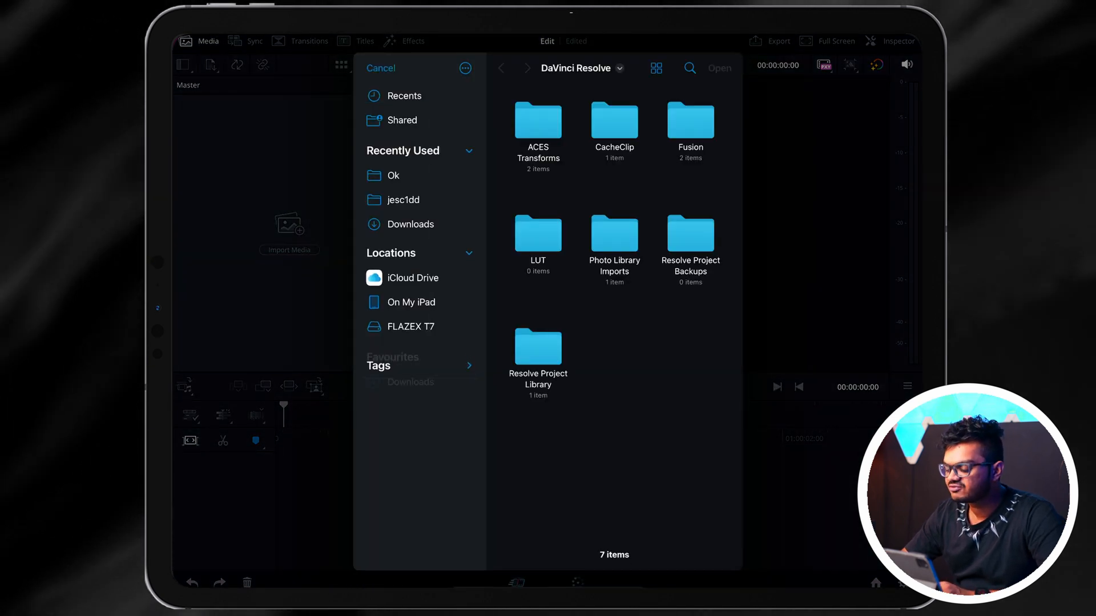
Choose the video clips, logo PNG and music file in the Files picker to import them.
{"action": "left_click", "coordinate": [411, 302]}
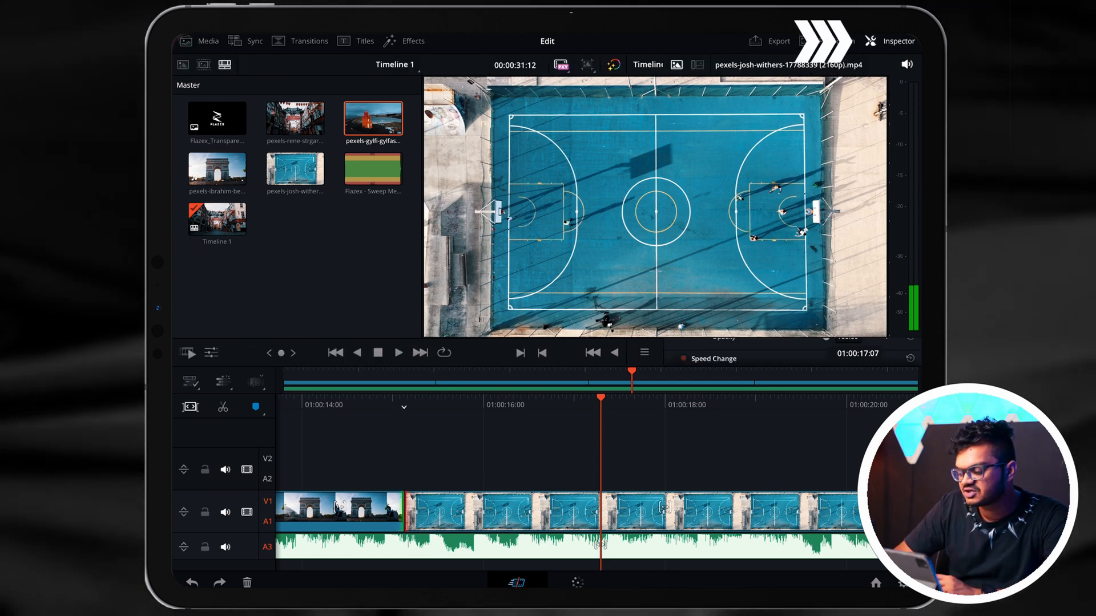
Set the court clip to Zoom 1.22, Position X 53 and crop its left side in the Inspector.
{"action": "left_click", "coordinate": [898, 41]}
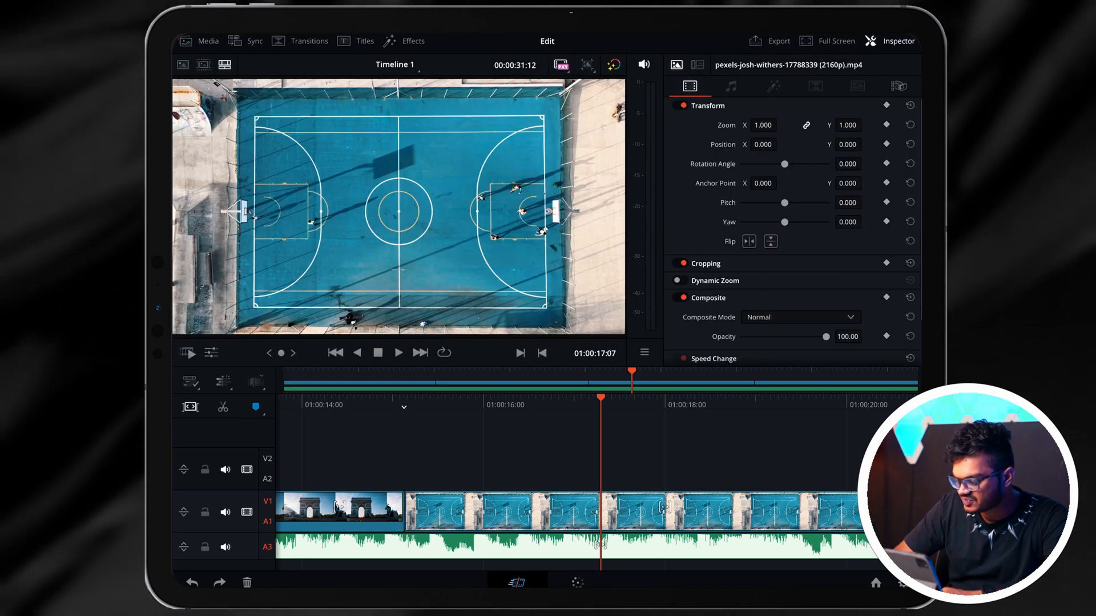
{"action": "scroll", "scroll_direction": "down", "scroll_amount": 3}
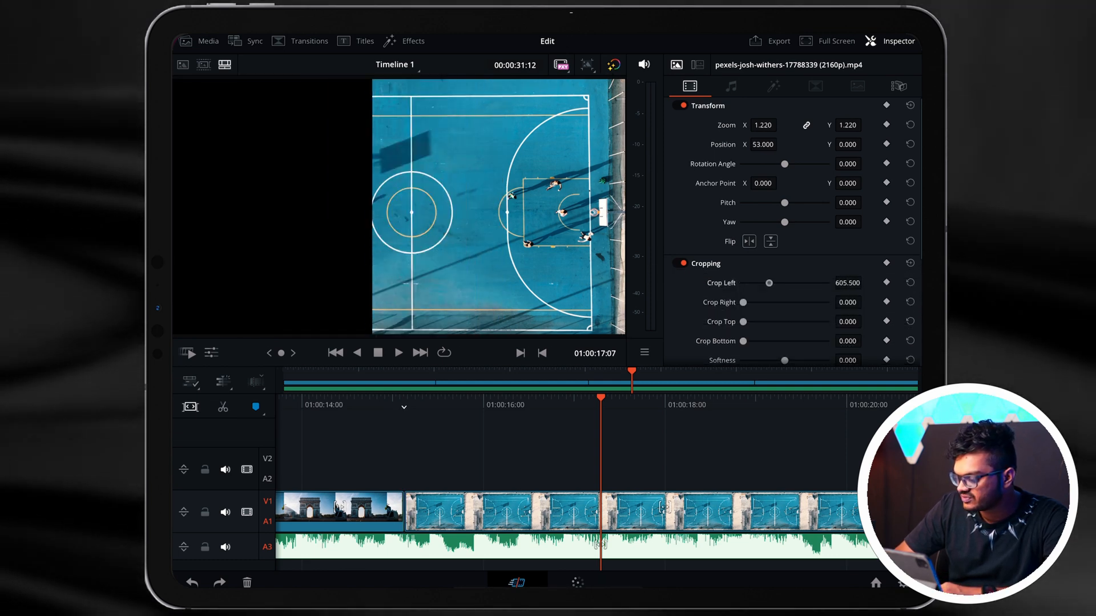
{"action": "left_click", "coordinate": [201, 41]}
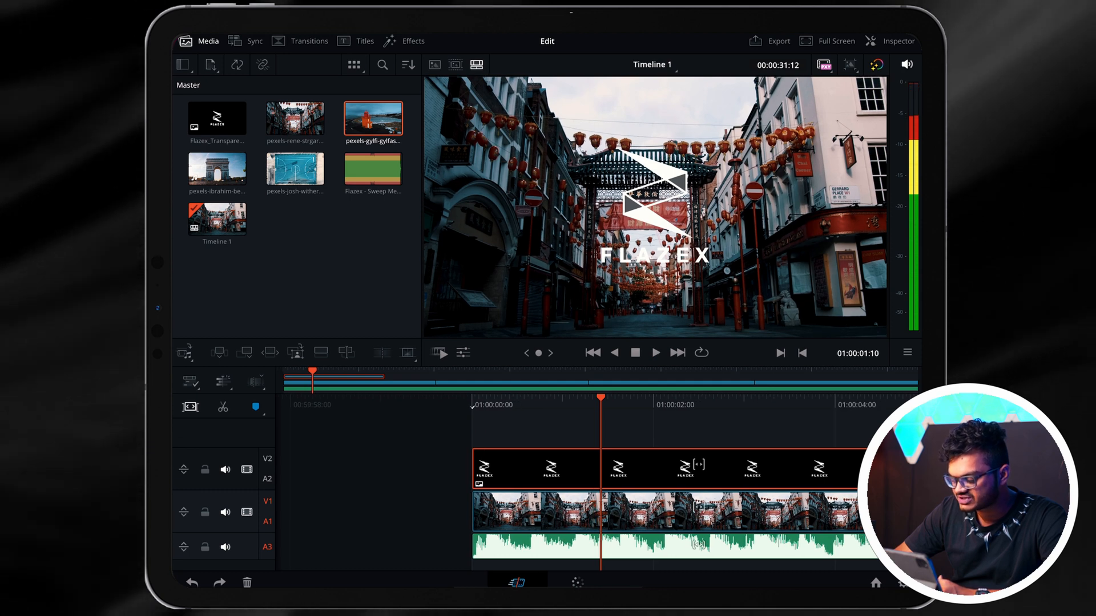
Shrink the logo to Zoom 0.27 at -853/436 and lower its opacity to about 80%.
{"action": "left_click", "coordinate": [897, 41]}
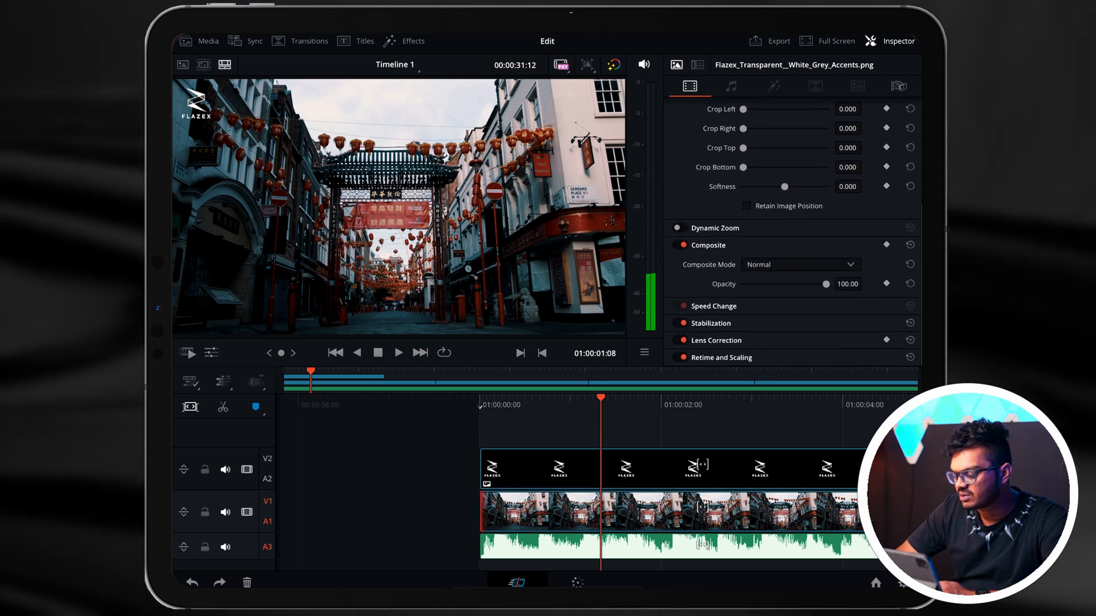
{"action": "left_click_drag", "start_coordinate": [826, 284], "coordinate": [743, 284]}
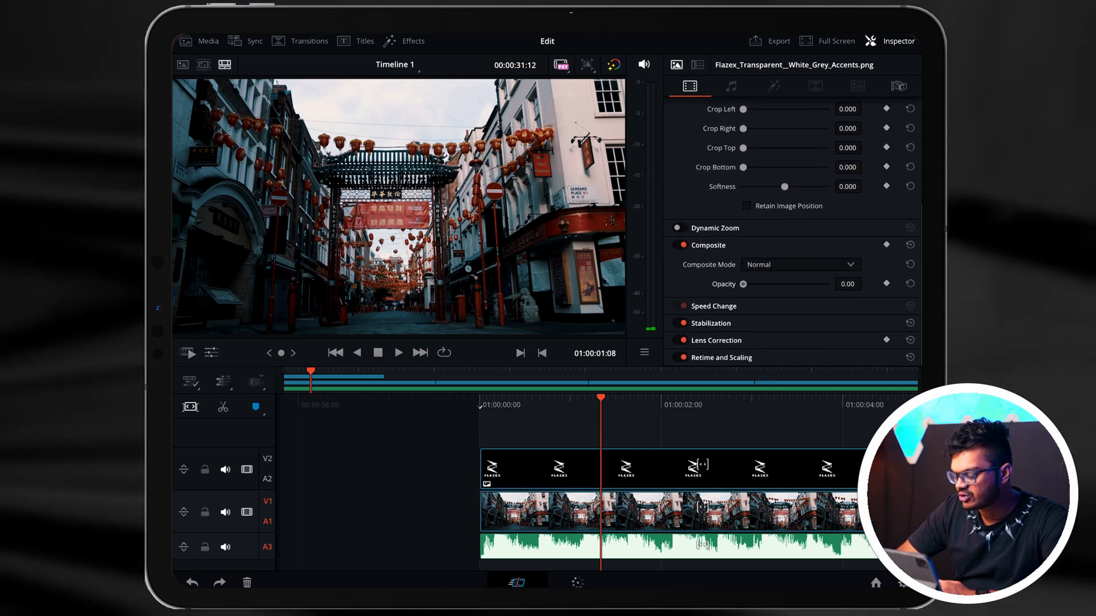
{"action": "left_click_drag", "start_coordinate": [743, 284], "coordinate": [810, 284]}
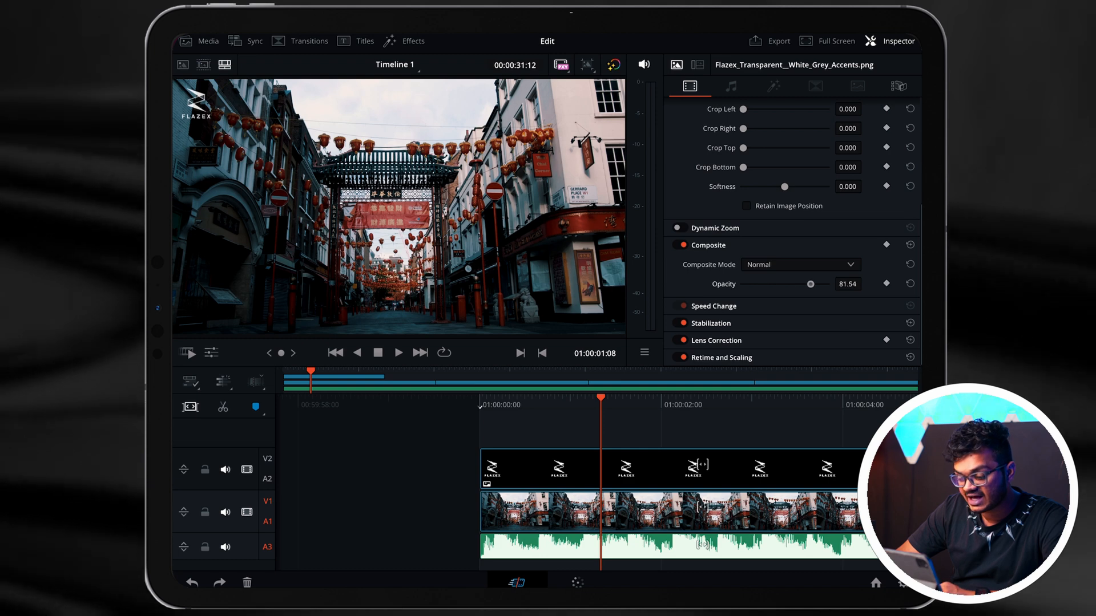
{"action": "left_click_drag", "start_coordinate": [810, 284], "coordinate": [828, 284]}
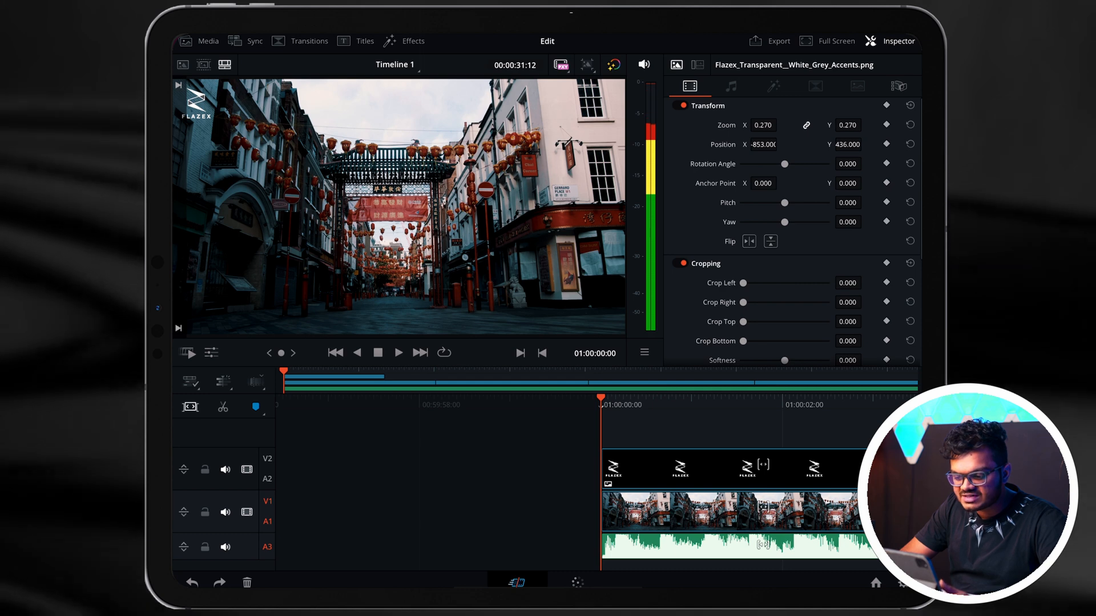
Add a Cross Dissolve at the start of the logo clip on V2 and play back the fade.
{"action": "left_click", "coordinate": [306, 57]}
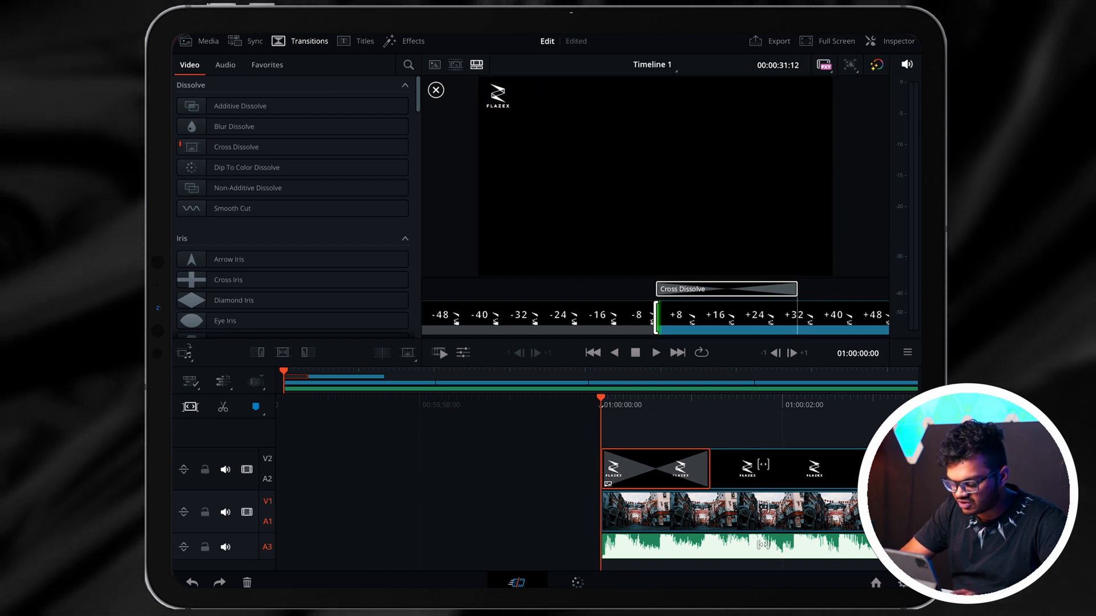
{"action": "left_click", "coordinate": [436, 90]}
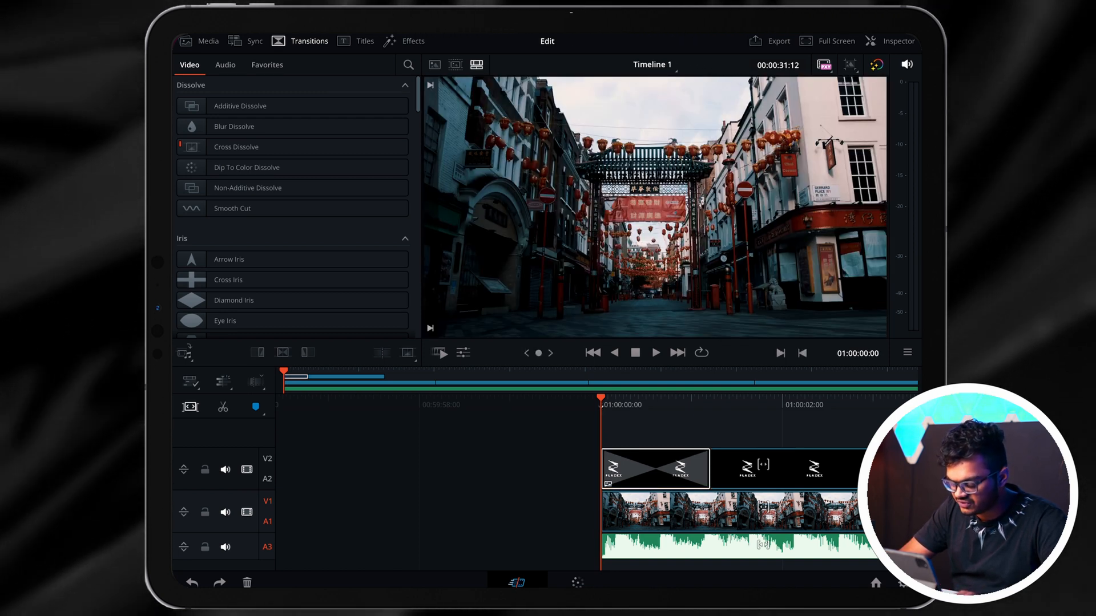
{"action": "left_click", "coordinate": [656, 353]}
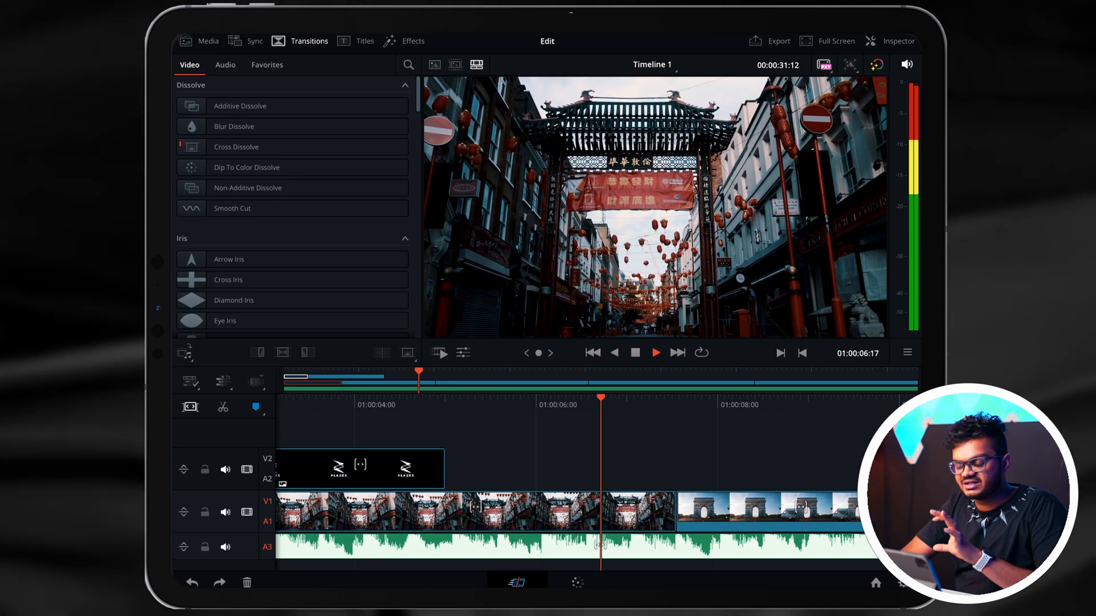
Raise the Sweep Me music clip's volume to -5 dB and expand its waveform.
{"action": "left_click", "coordinate": [897, 41]}
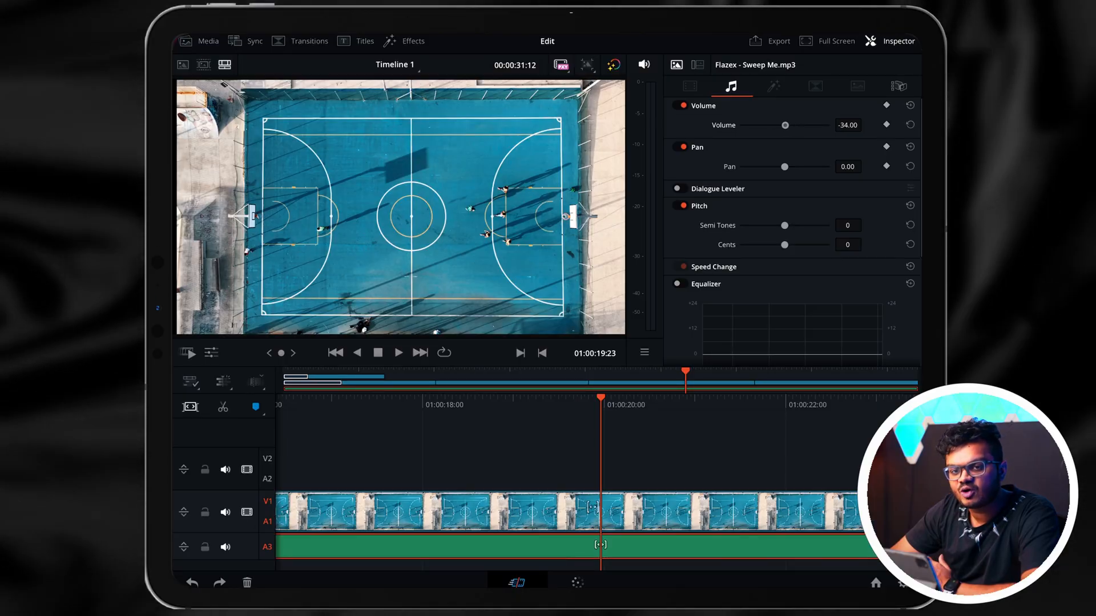
{"action": "left_click_drag", "start_coordinate": [785, 125], "coordinate": [798, 126]}
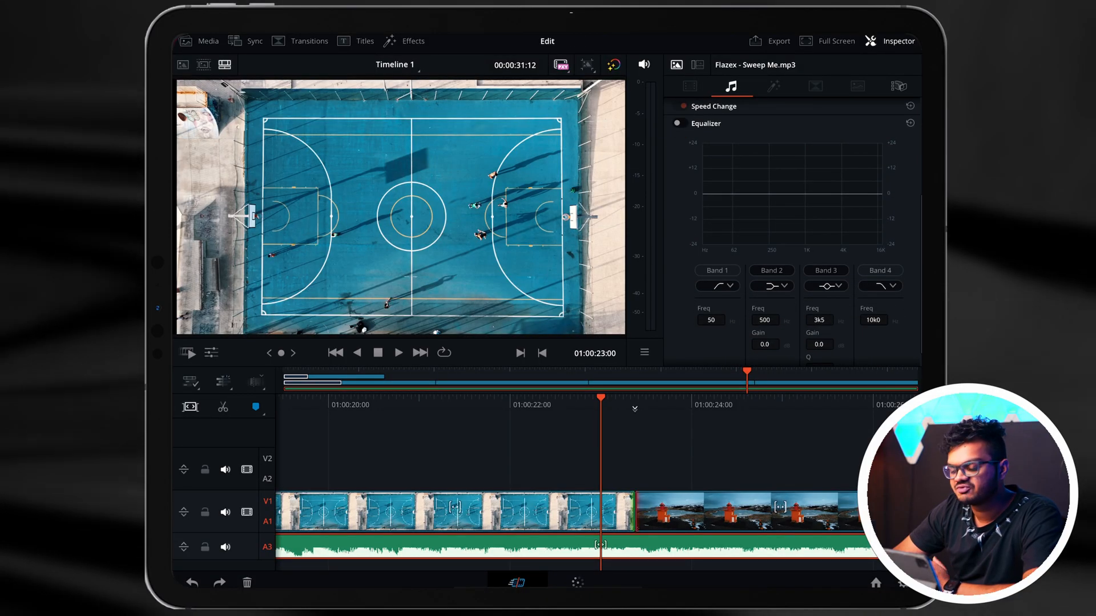
{"action": "left_click", "coordinate": [677, 123]}
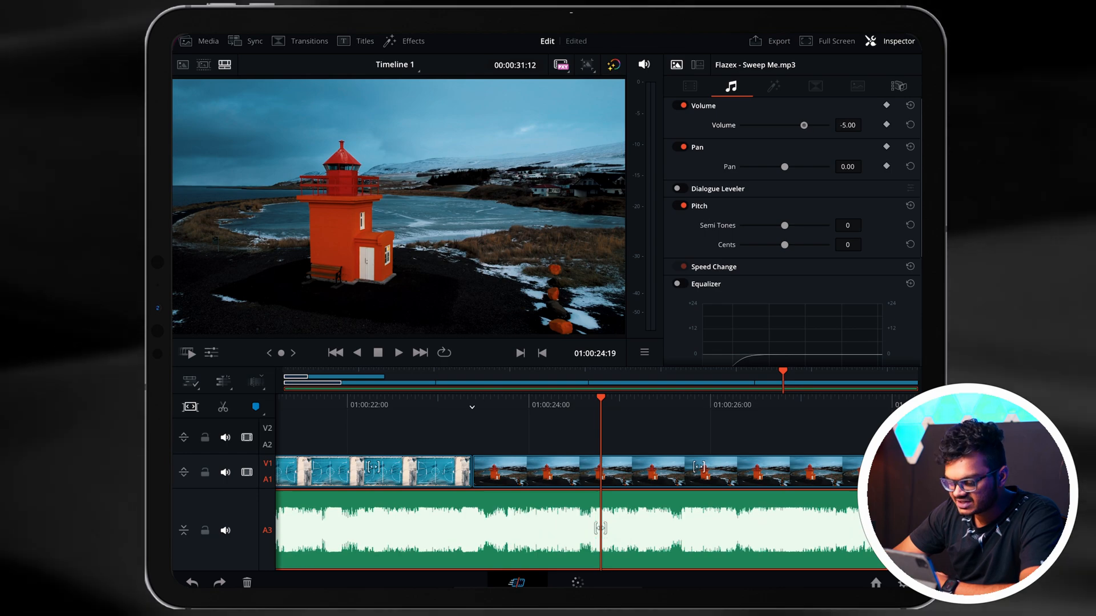
{"action": "left_click", "coordinate": [311, 41]}
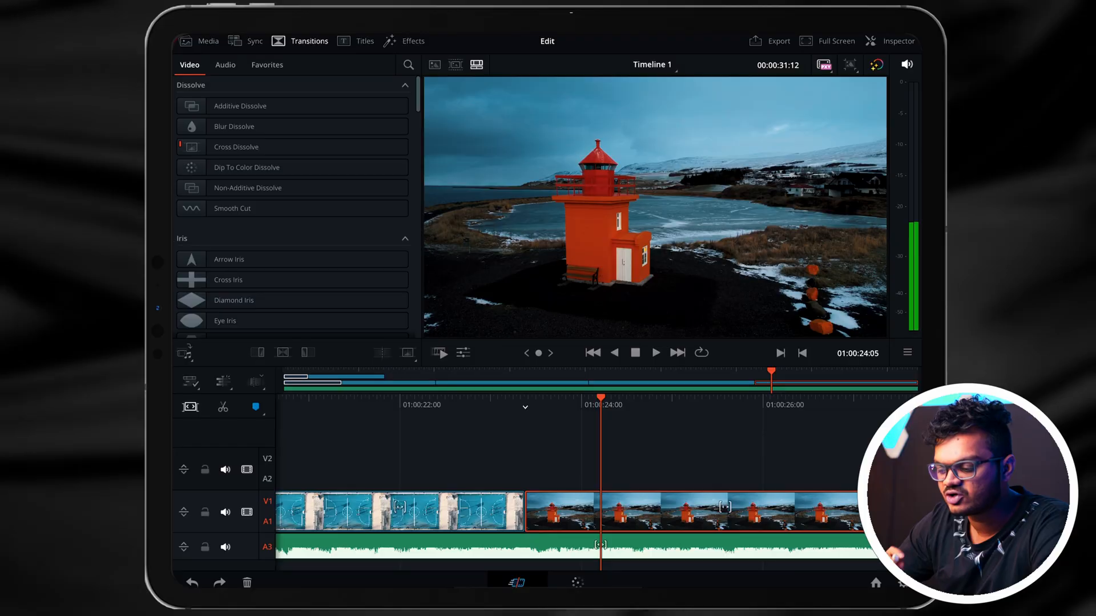
Browse the Titles list down to Left Lower Third for the lighthouse clip.
{"action": "left_click", "coordinate": [365, 41]}
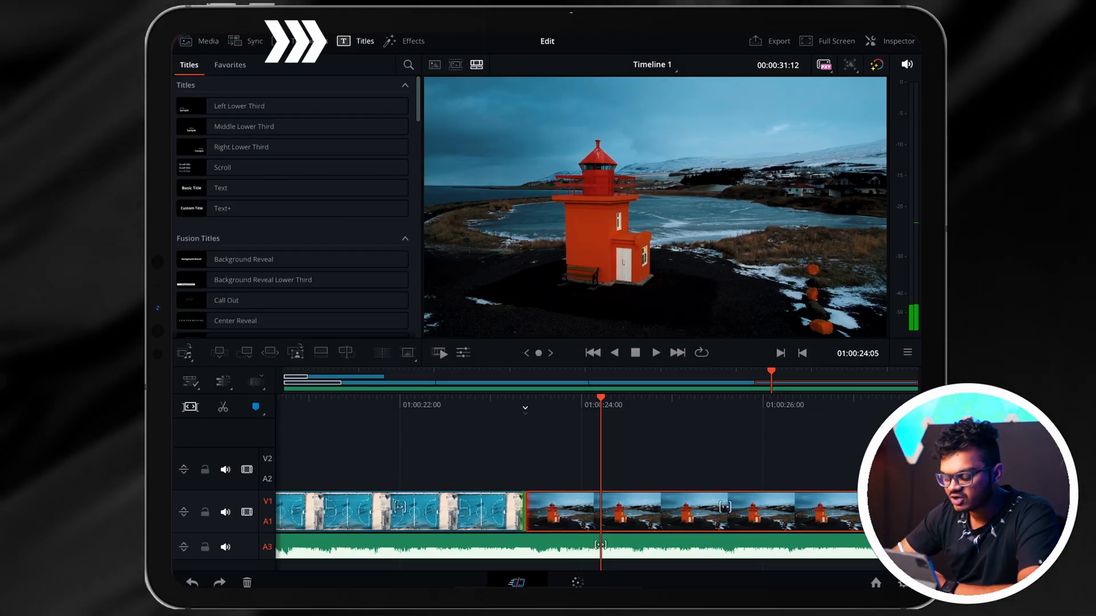
{"action": "scroll", "scroll_direction": "down", "scroll_amount": 3}
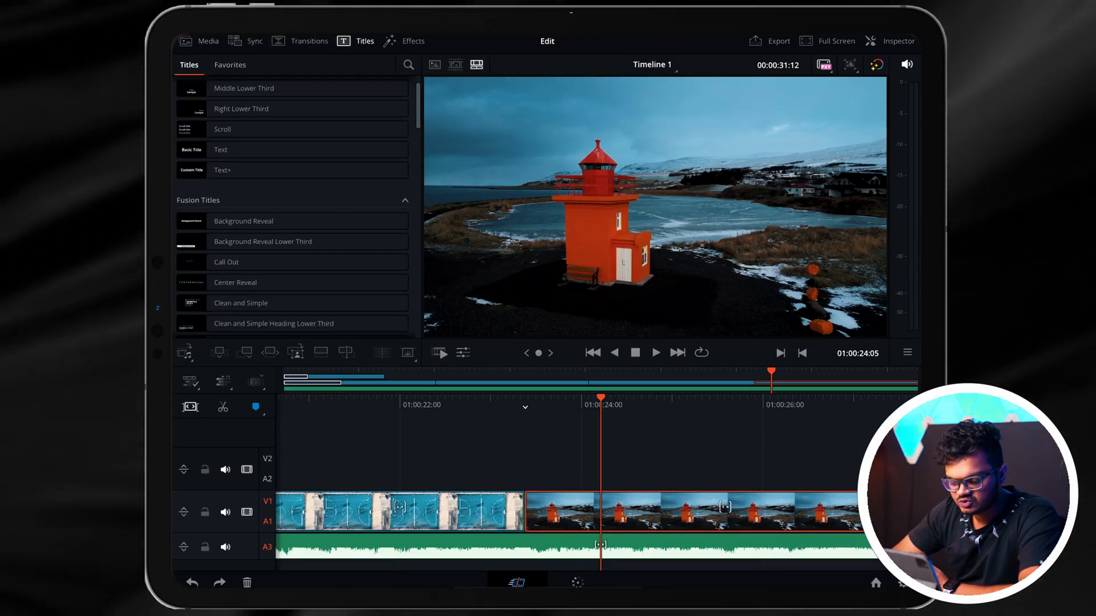
{"action": "scroll", "scroll_direction": "down", "scroll_amount": 3}
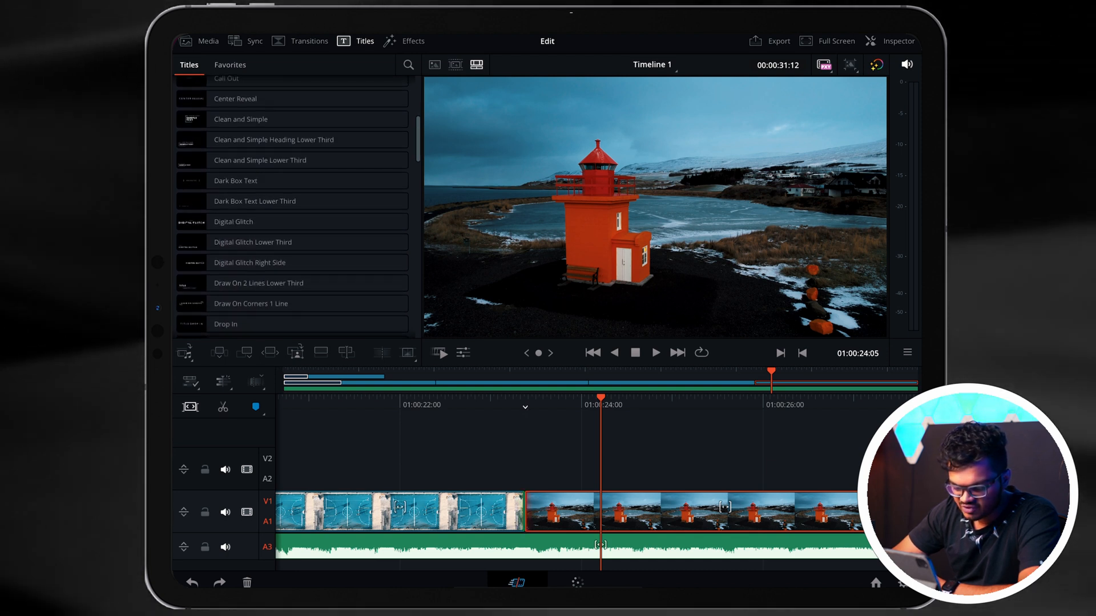
{"action": "scroll", "scroll_direction": "down", "scroll_amount": 3}
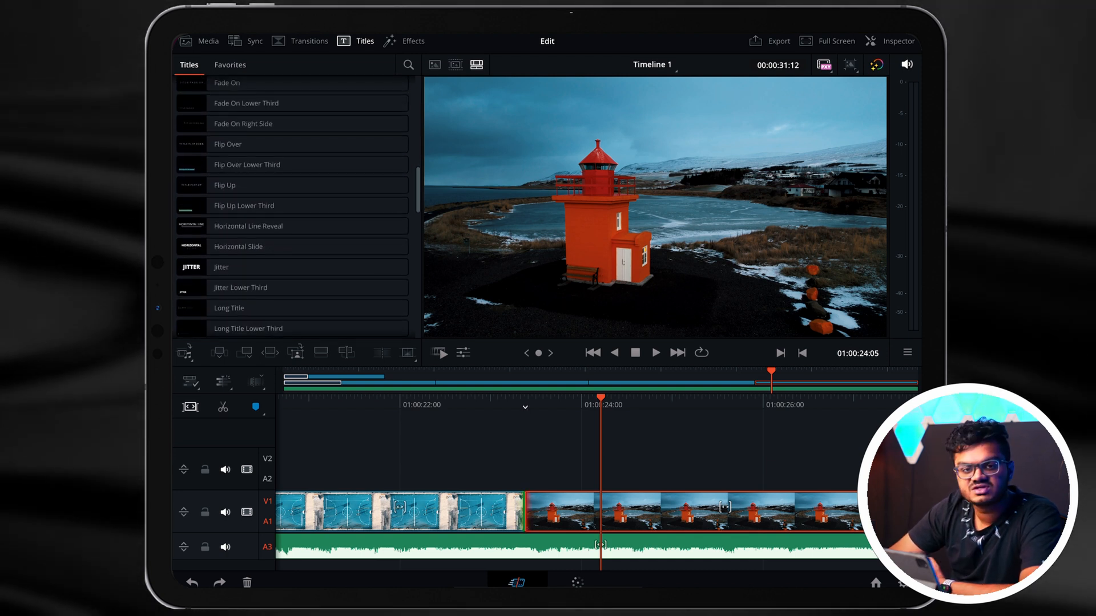
{"action": "scroll", "scroll_direction": "down", "scroll_amount": 3}
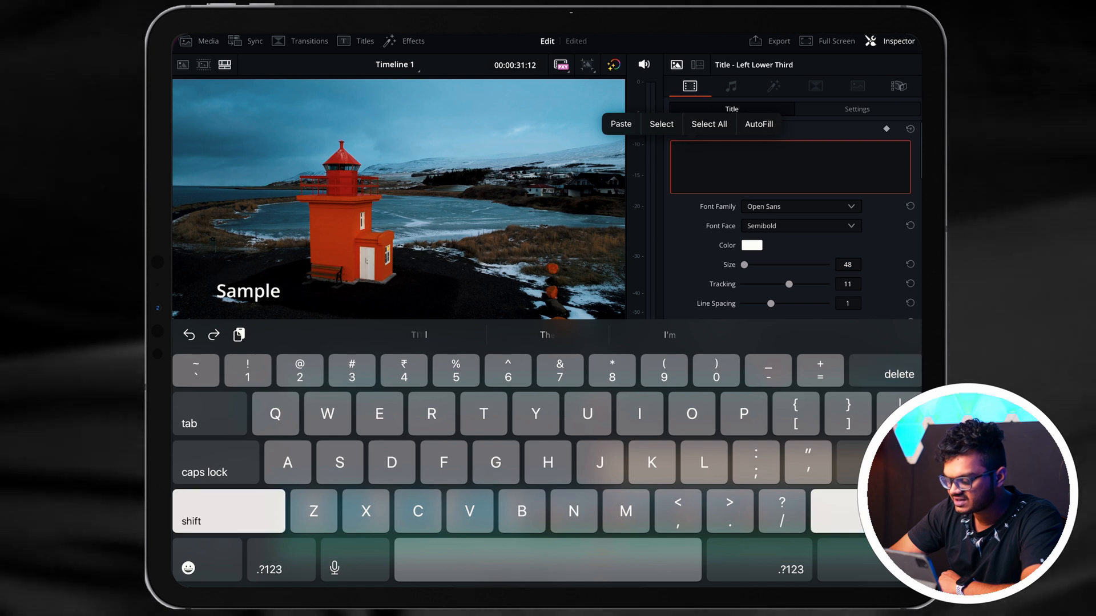
Make the lower third read 'Wow', enlarge it, recolour it, and pick Graphic Shape Overlay.
{"action": "type", "text": "Wow"}
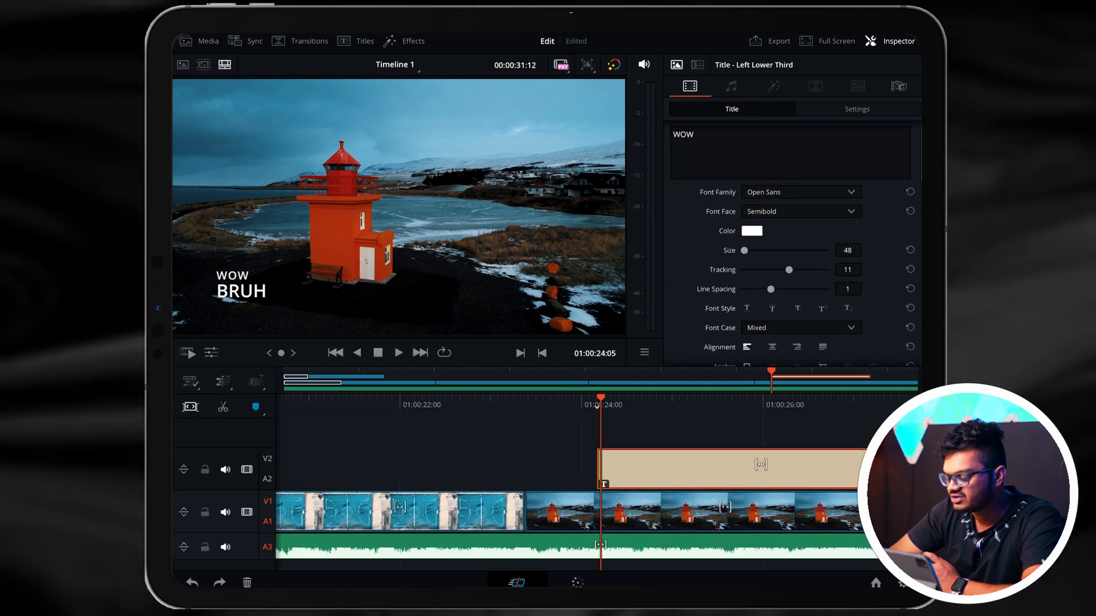
{"action": "left_click_drag", "start_coordinate": [743, 250], "coordinate": [747, 250]}
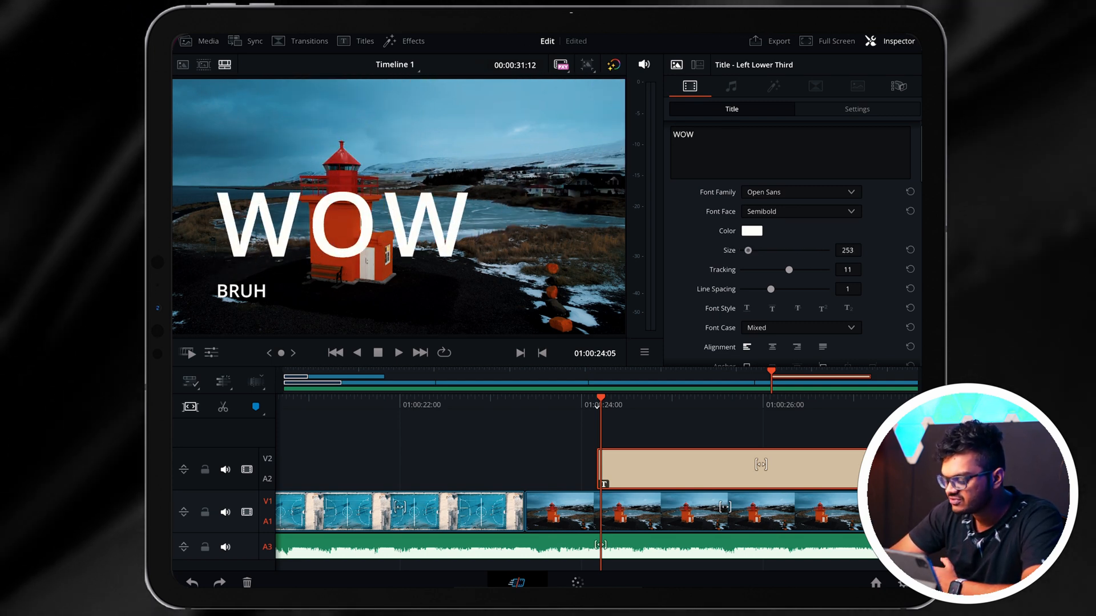
{"action": "left_click", "coordinate": [751, 231]}
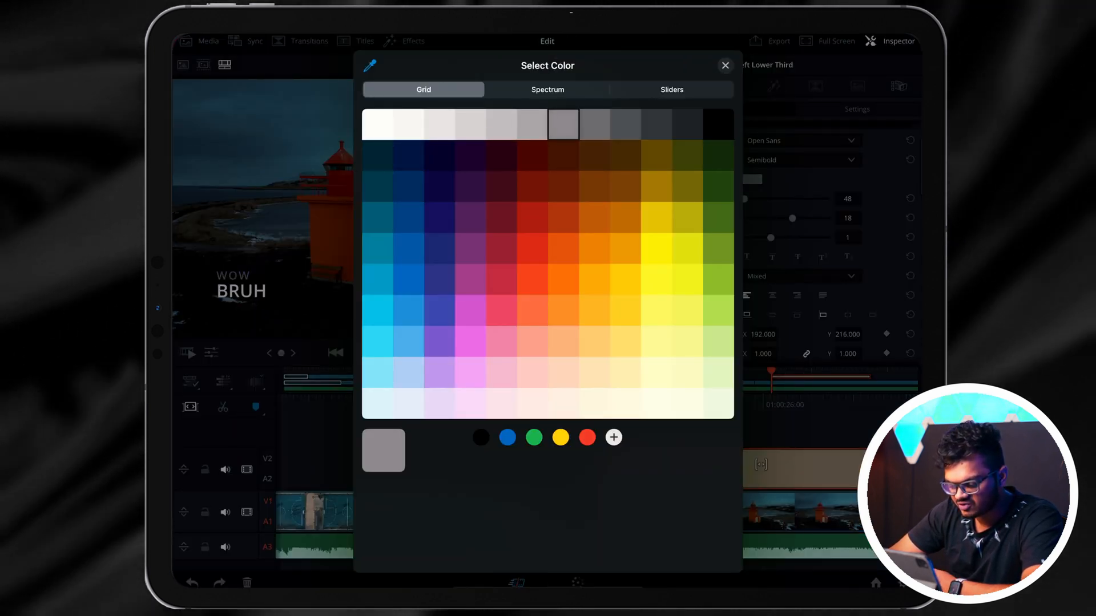
{"action": "left_click", "coordinate": [725, 65]}
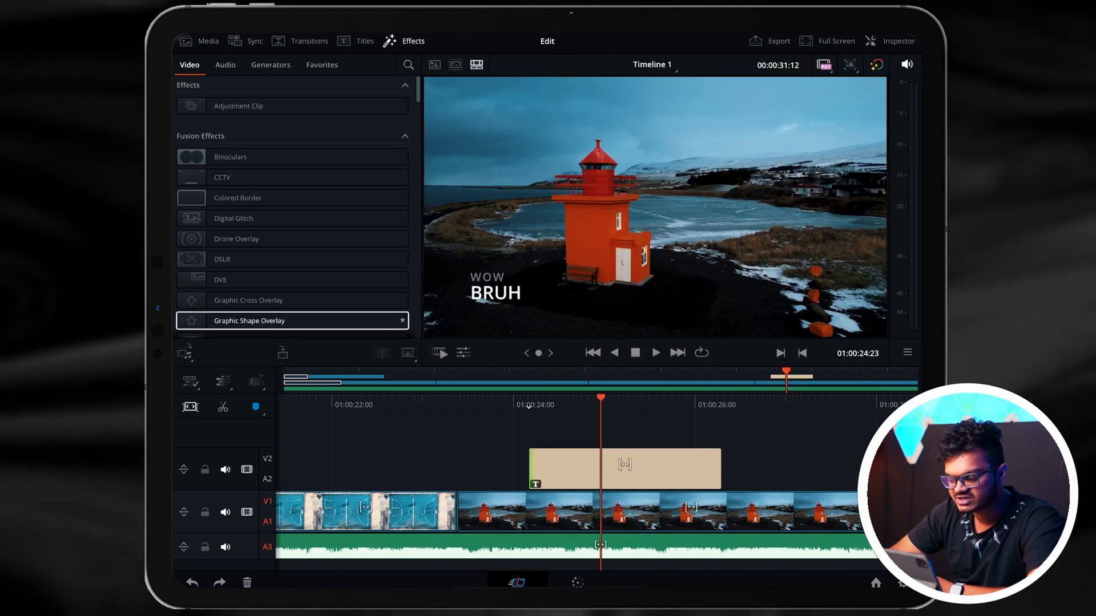
{"action": "left_click", "coordinate": [309, 41]}
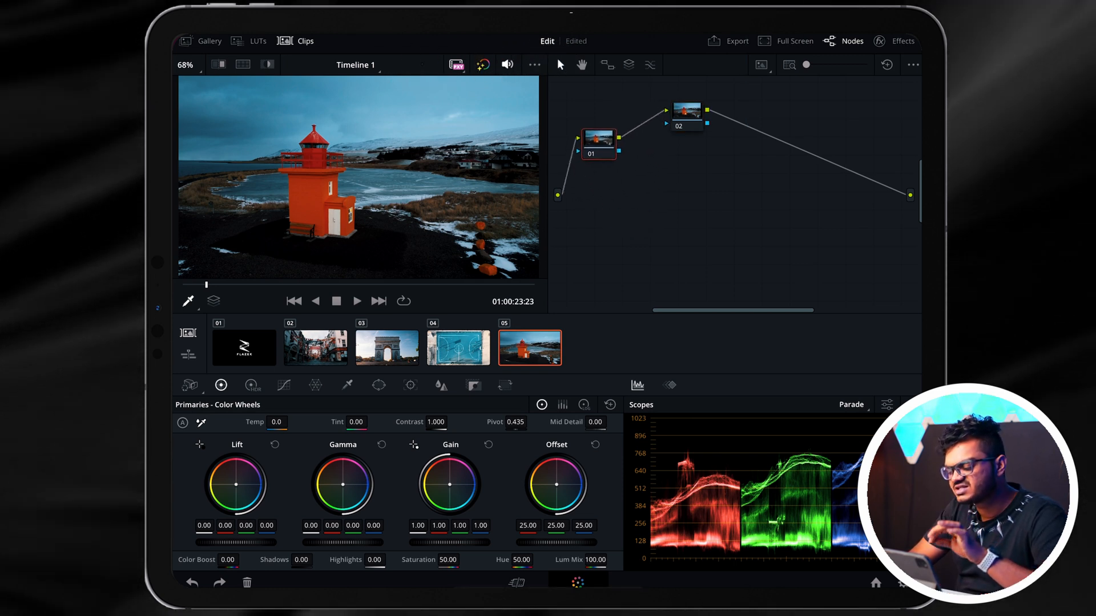
On node 01 raise lift and shadows, soften contrast and shape an S-curve in Curves.
{"action": "left_click", "coordinate": [598, 138]}
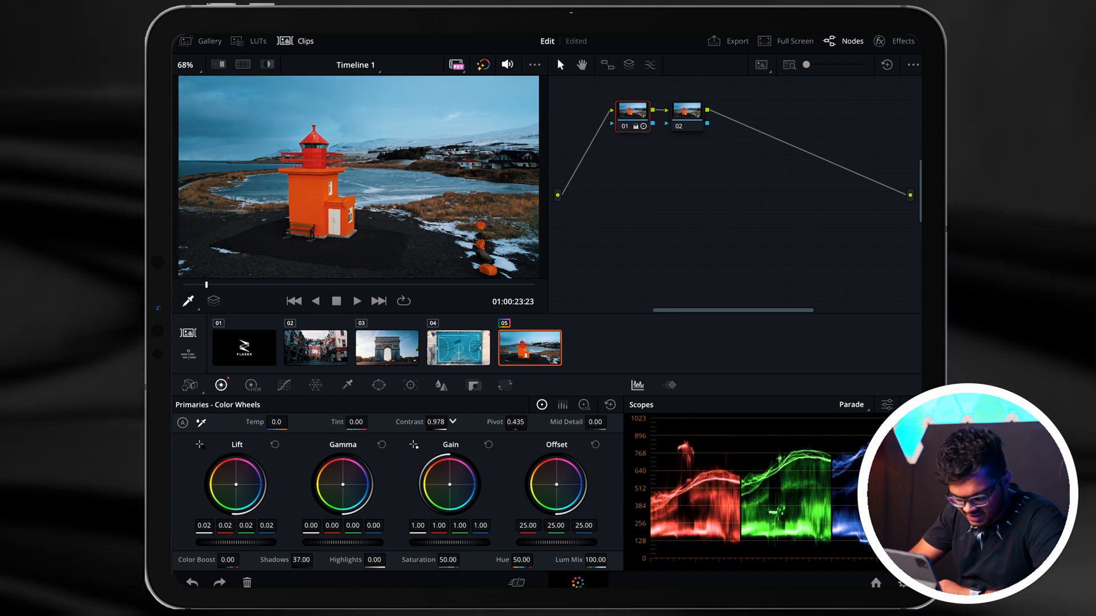
{"action": "left_click", "coordinate": [283, 386]}
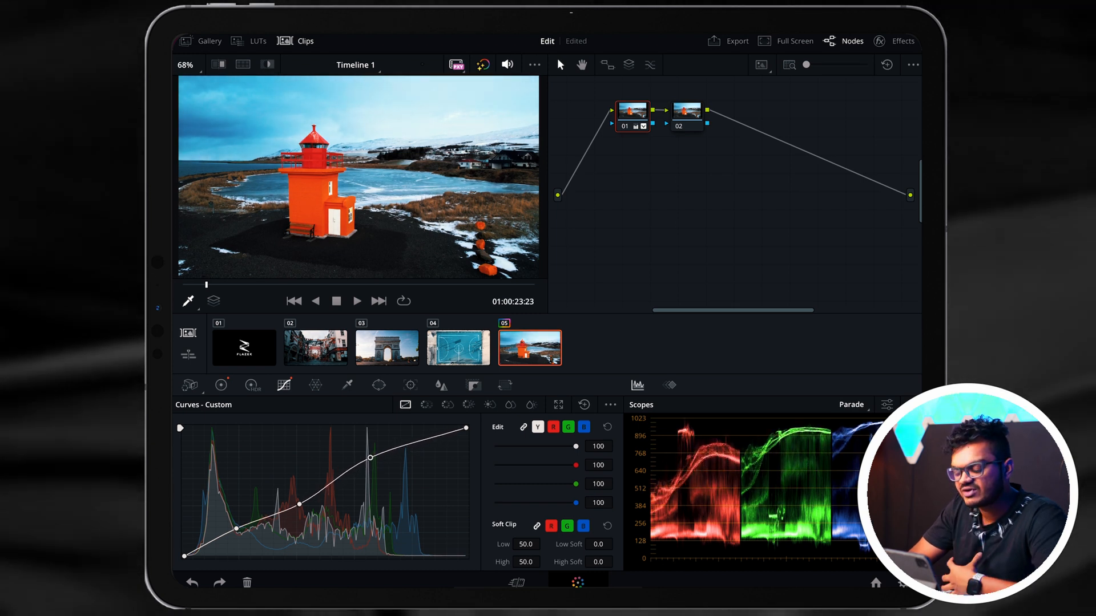
{"action": "left_click", "coordinate": [221, 385]}
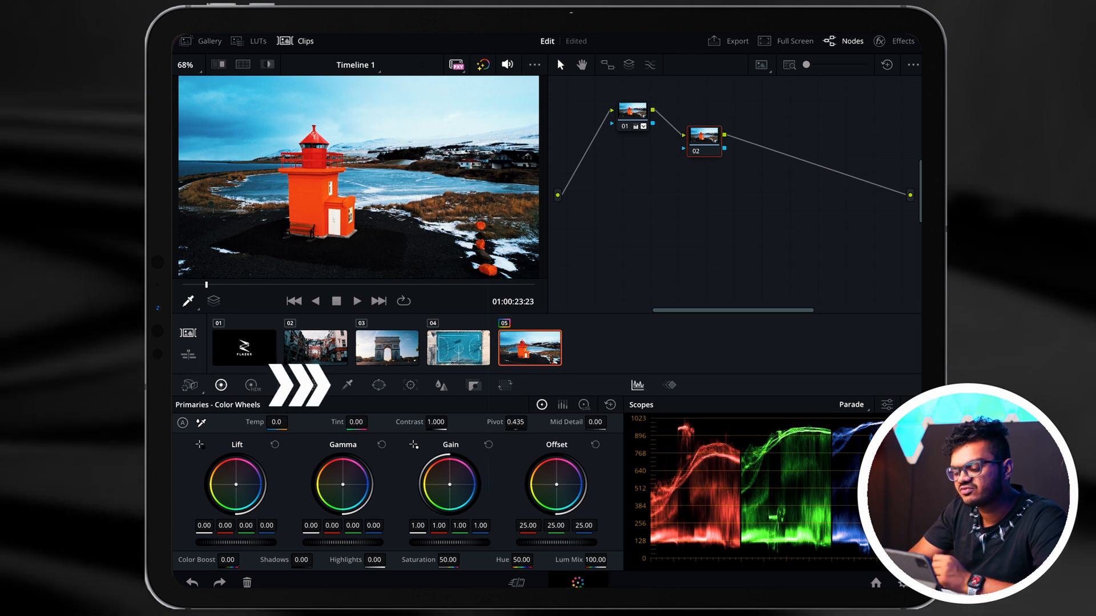
On node 02 qualify the lighthouse orange, check Curves and reshape it in the Color Warper.
{"action": "left_click", "coordinate": [315, 386]}
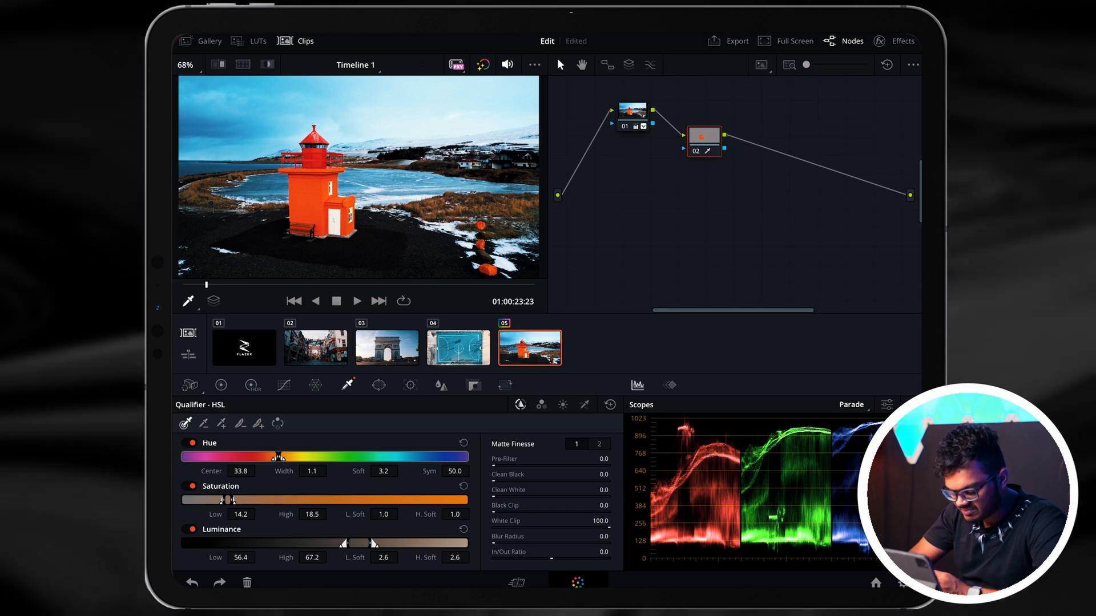
{"action": "left_click", "coordinate": [253, 386]}
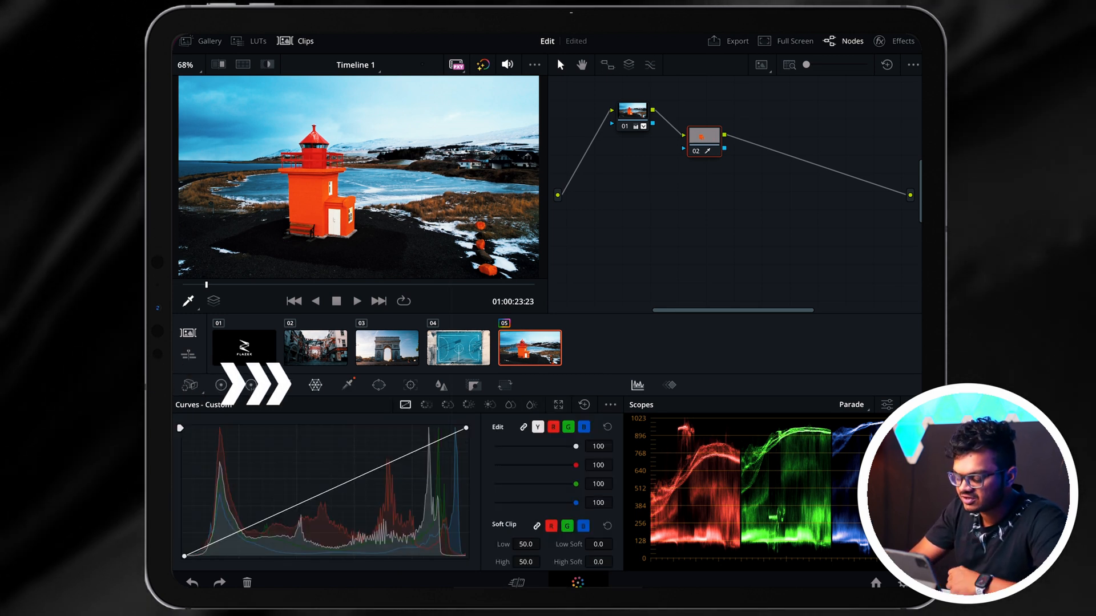
{"action": "left_click", "coordinate": [220, 386]}
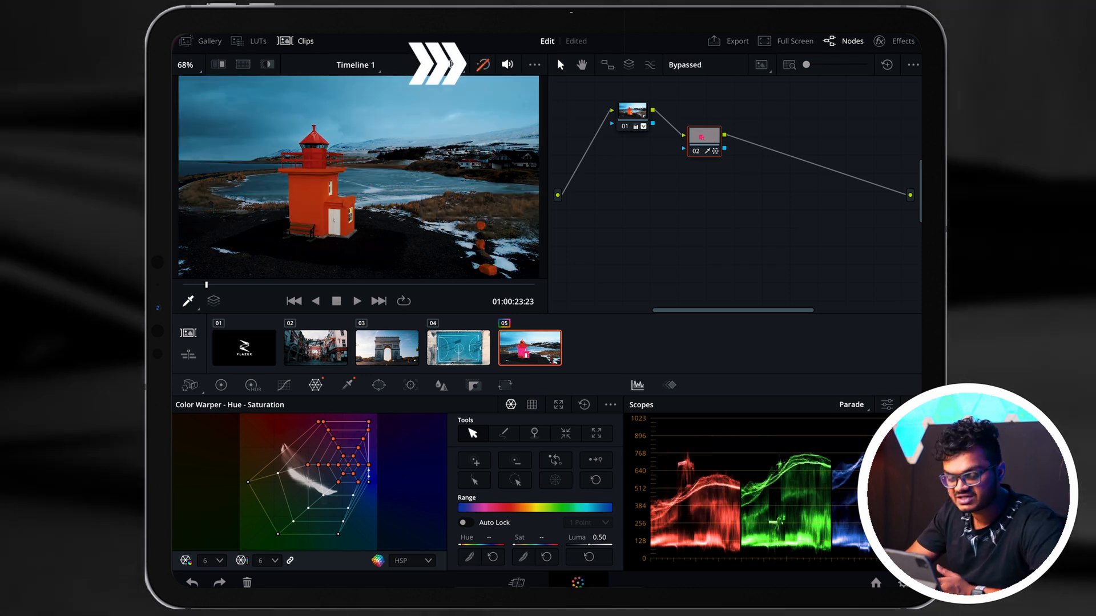
{"action": "left_click", "coordinate": [386, 346]}
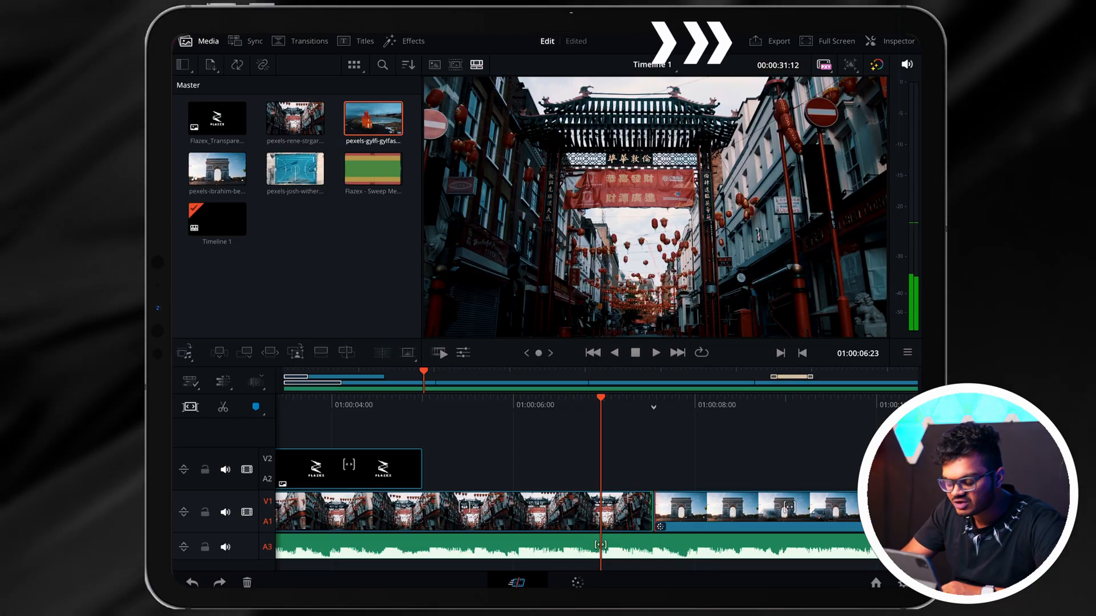
Browse the Quick Export presets: ProRes 422 HQ, YouTube, then back to H.264 Master.
{"action": "left_click", "coordinate": [764, 41]}
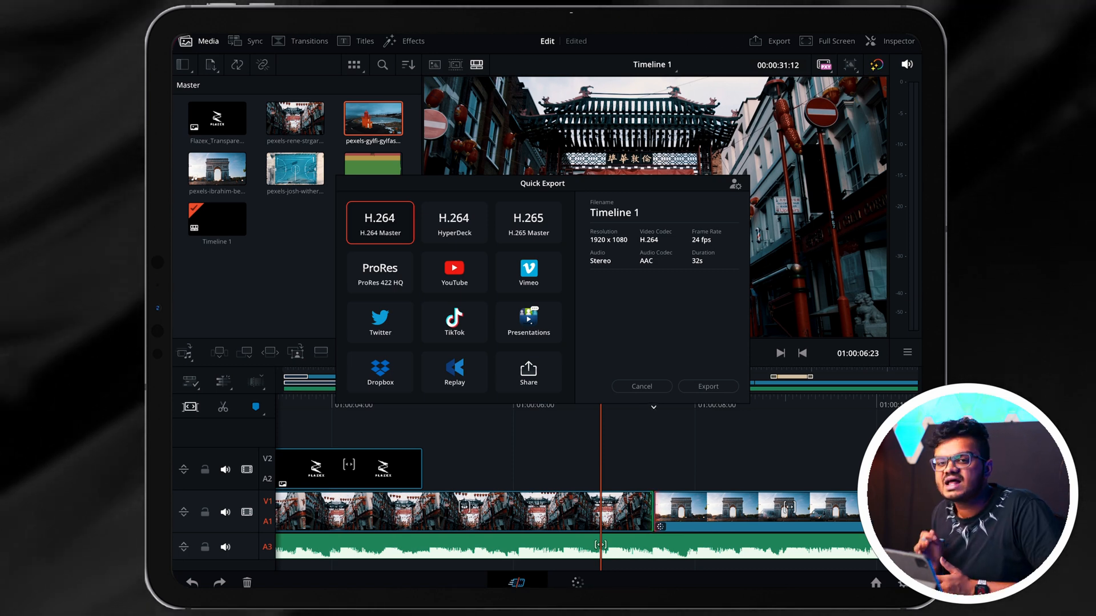
{"action": "left_click", "coordinate": [380, 272]}
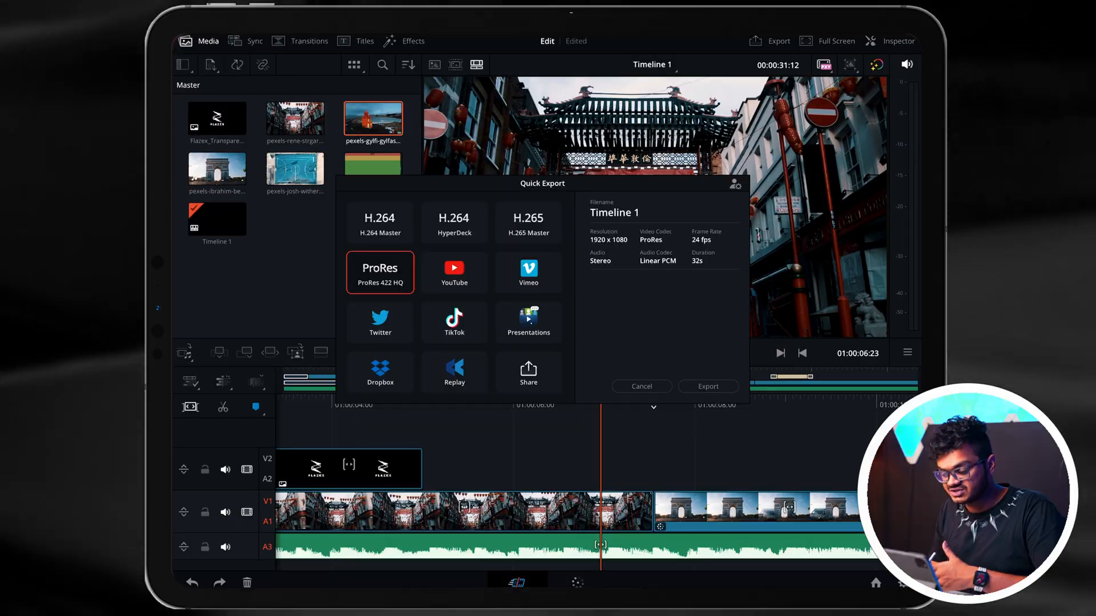
{"action": "left_click", "coordinate": [454, 272]}
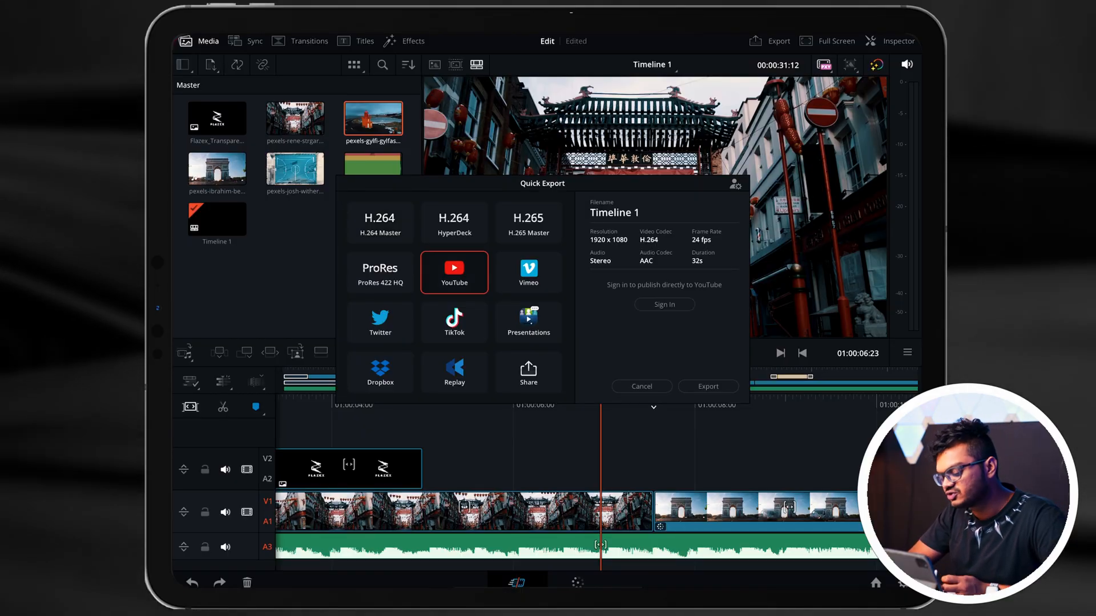
{"action": "left_click", "coordinate": [380, 221]}
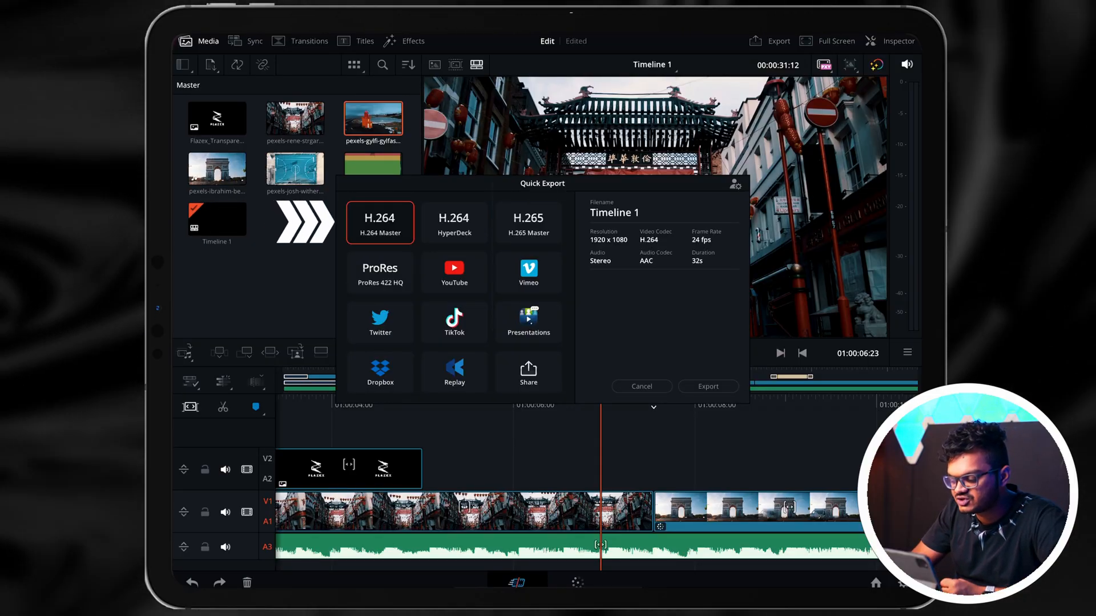
Choose the Share preset to send the 1920x1080 H.264 export to other apps.
{"action": "left_click", "coordinate": [707, 386]}
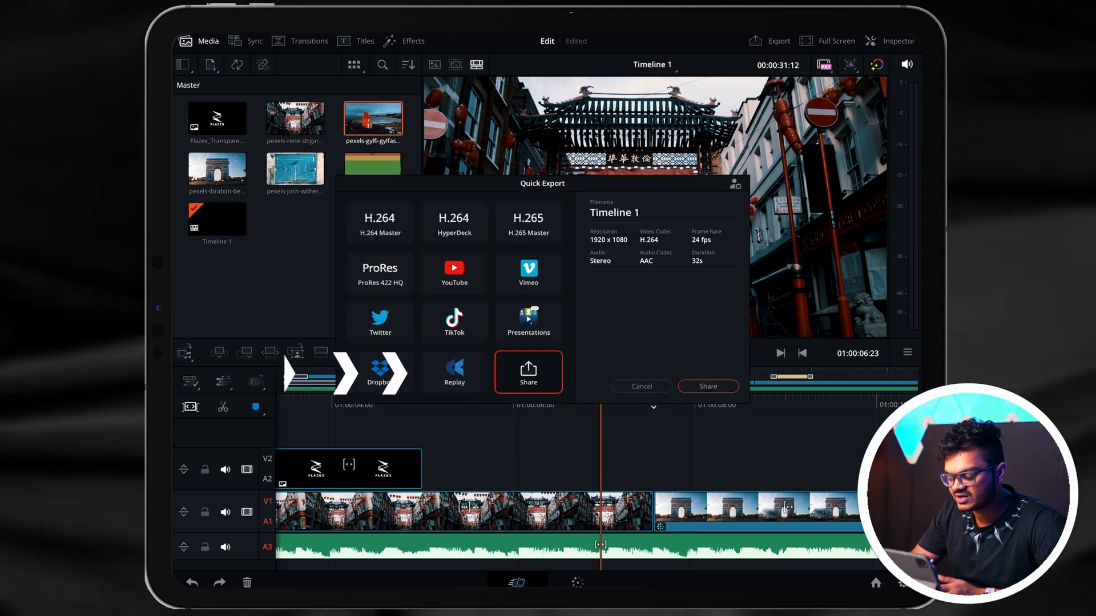
{"action": "left_click", "coordinate": [527, 372]}
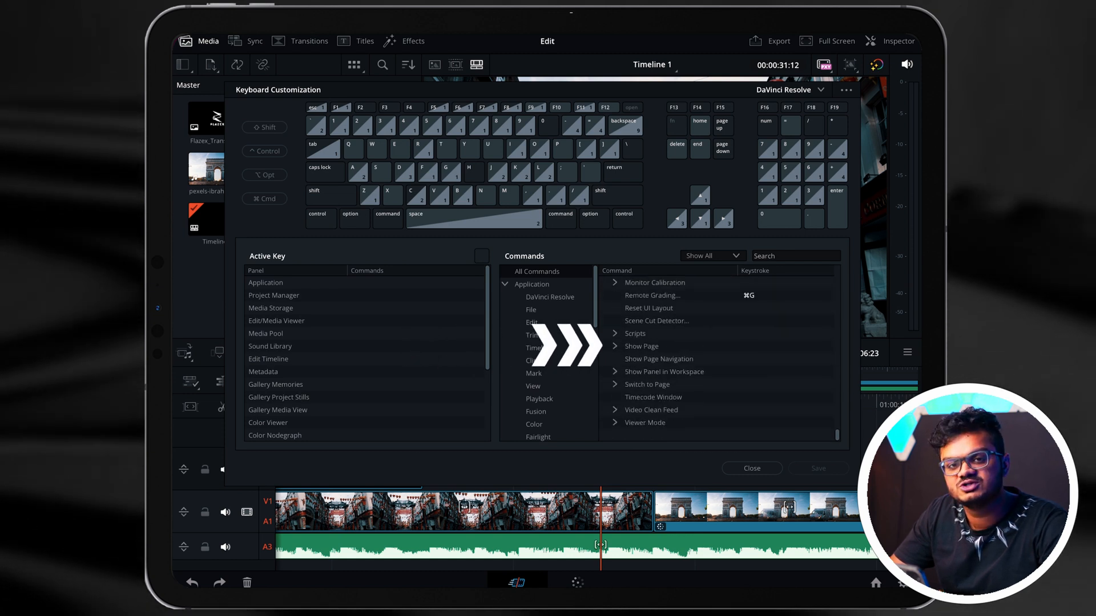
Record a keystroke for Show Page > Edit under the Application commands and keep it.
{"action": "left_click", "coordinate": [614, 346]}
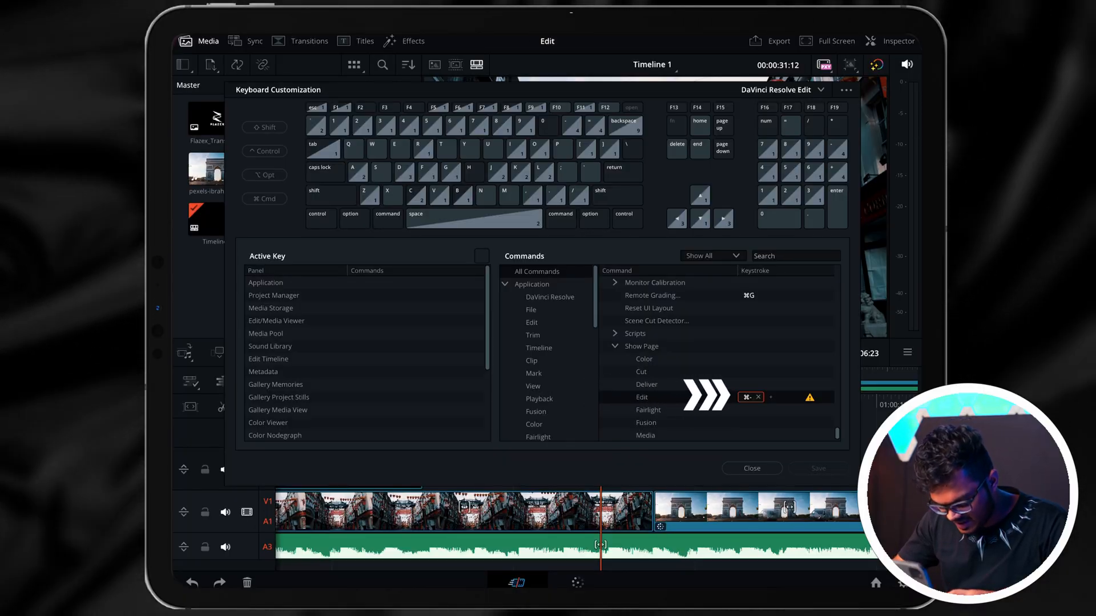
{"action": "left_click", "coordinate": [751, 468]}
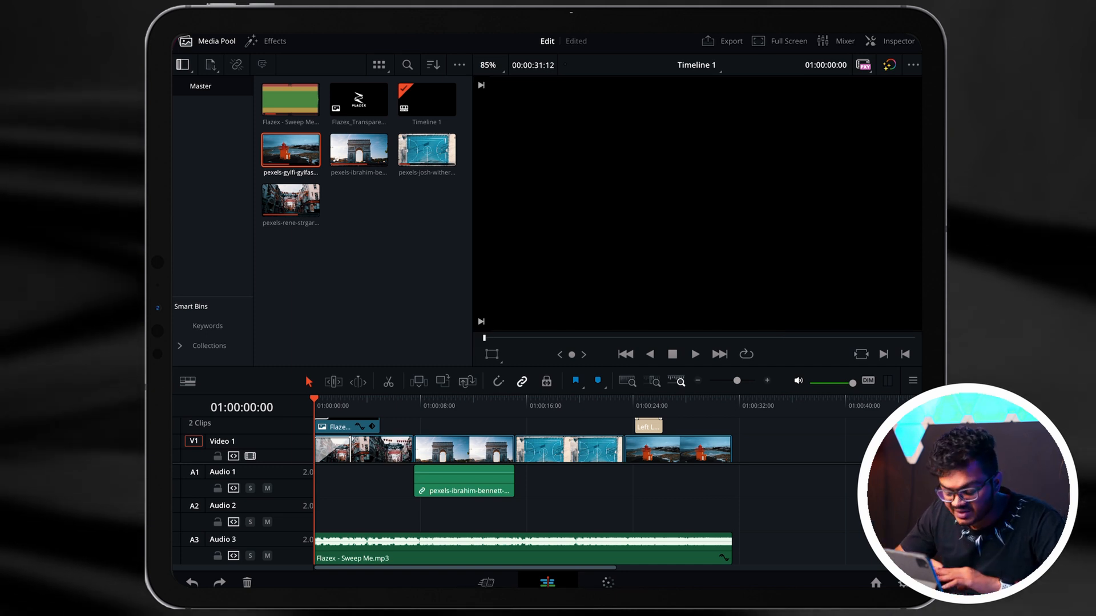
Switch to the full Edit page using the new Show Page Edit shortcut.
{"action": "left_click", "coordinate": [695, 354]}
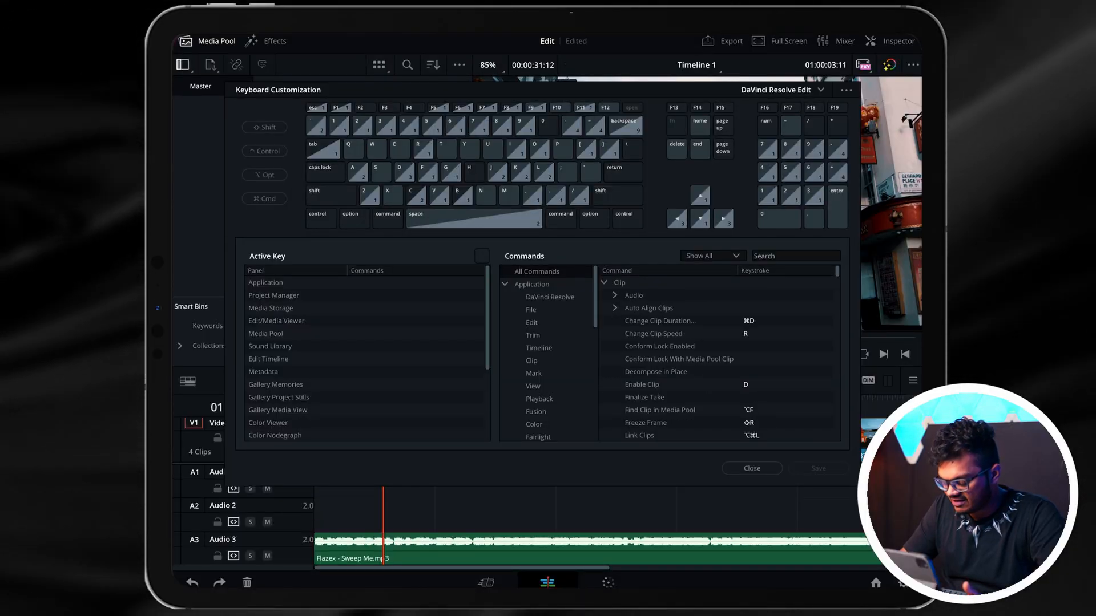
Record a keystroke for Show Page > Fairlight and save the updated shortcut set.
{"action": "scroll", "scroll_direction": "down", "scroll_amount": 3}
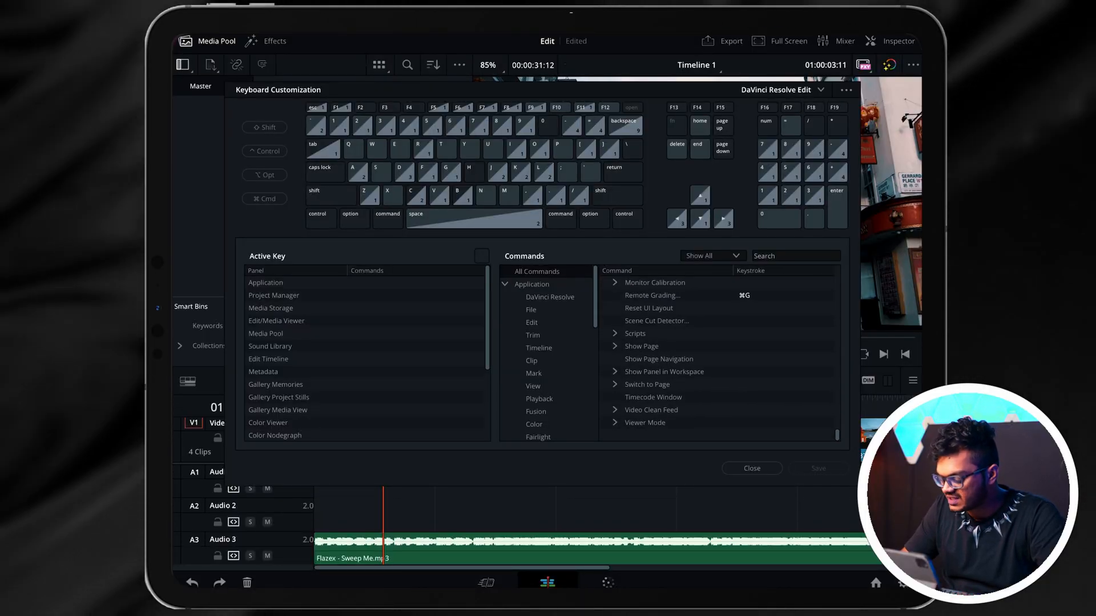
{"action": "left_click", "coordinate": [614, 346]}
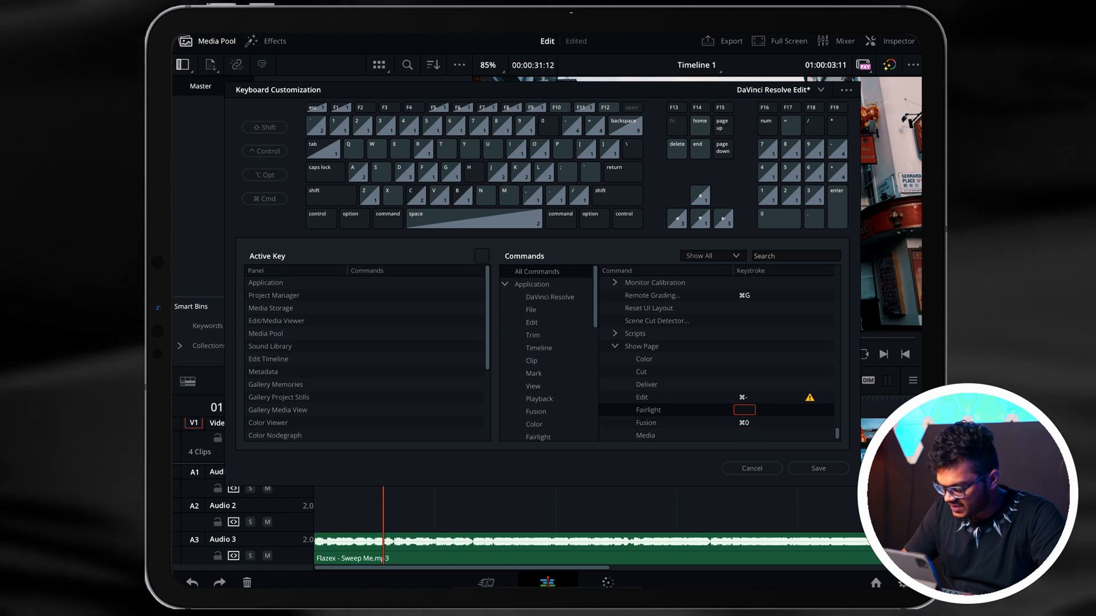
{"action": "left_click", "coordinate": [744, 410]}
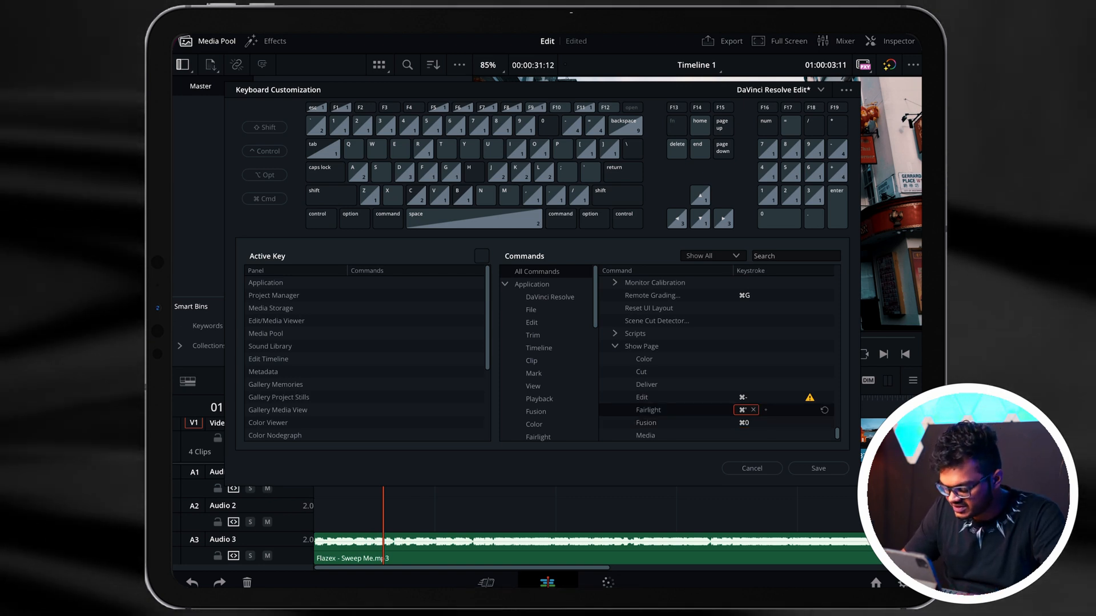
{"action": "left_click", "coordinate": [751, 468]}
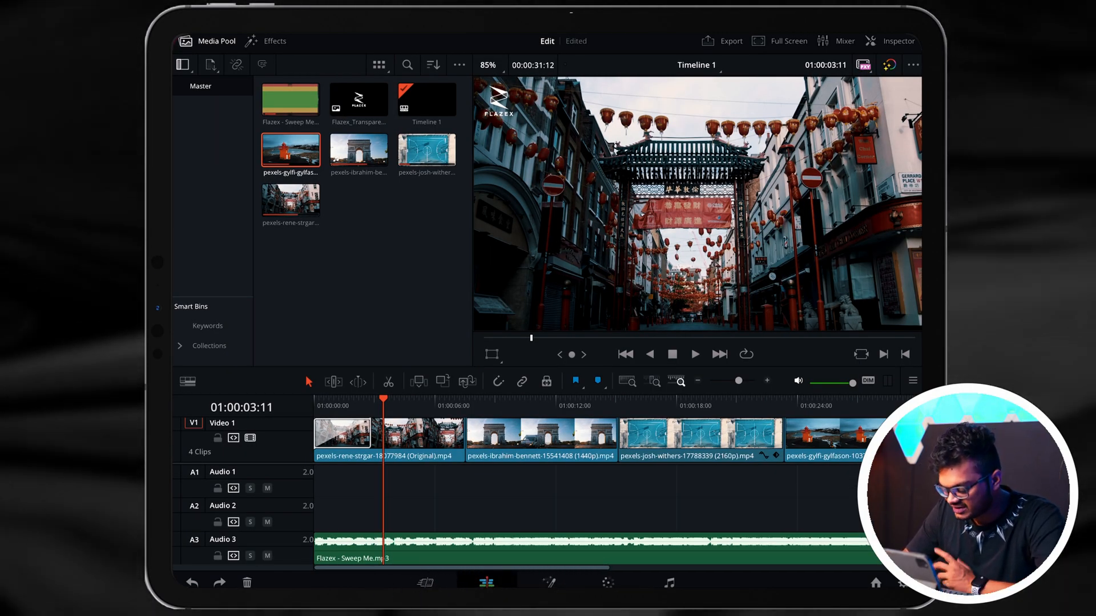
Switch to the Fusion page with the logo clip, then move on to the Deliver page.
{"action": "left_click", "coordinate": [548, 582]}
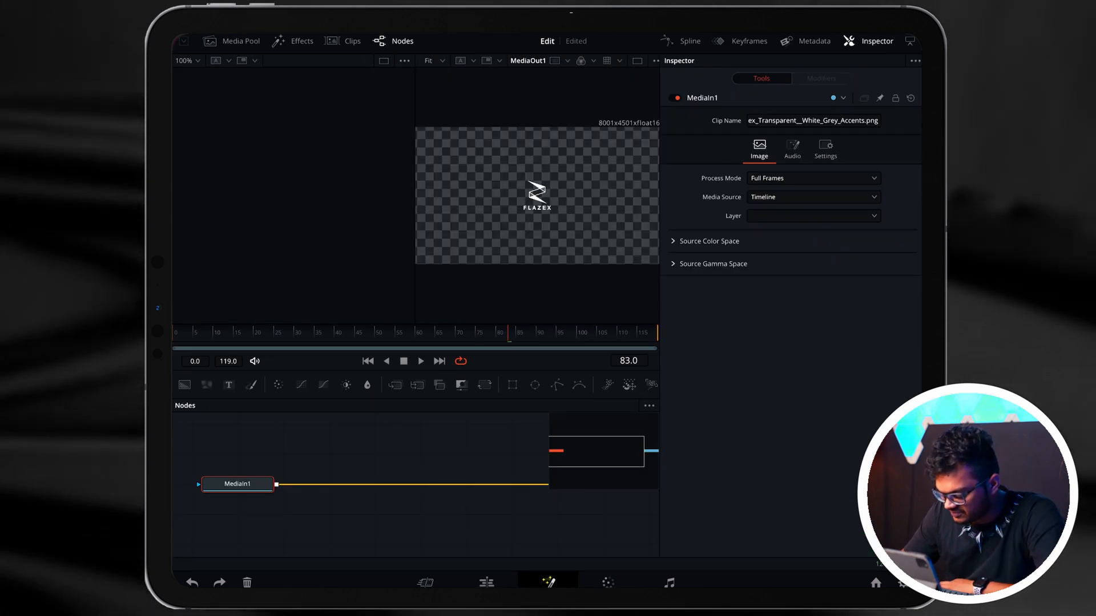
{"action": "left_click", "coordinate": [694, 583]}
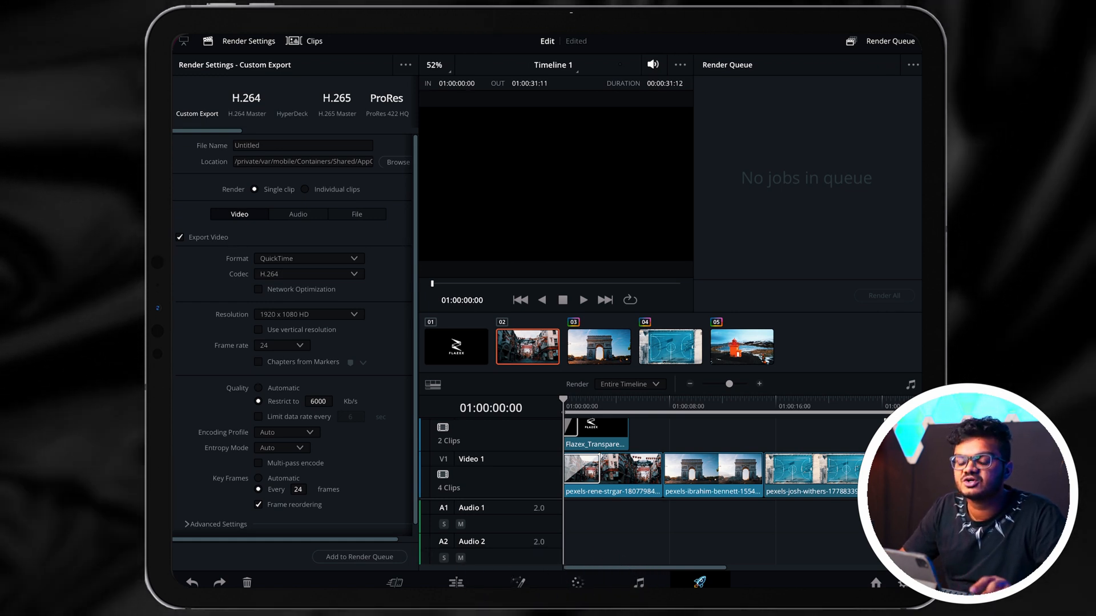
Choose the H.264 Master render preset and use vertical 1080x1920 resolution.
{"action": "left_click", "coordinate": [386, 98]}
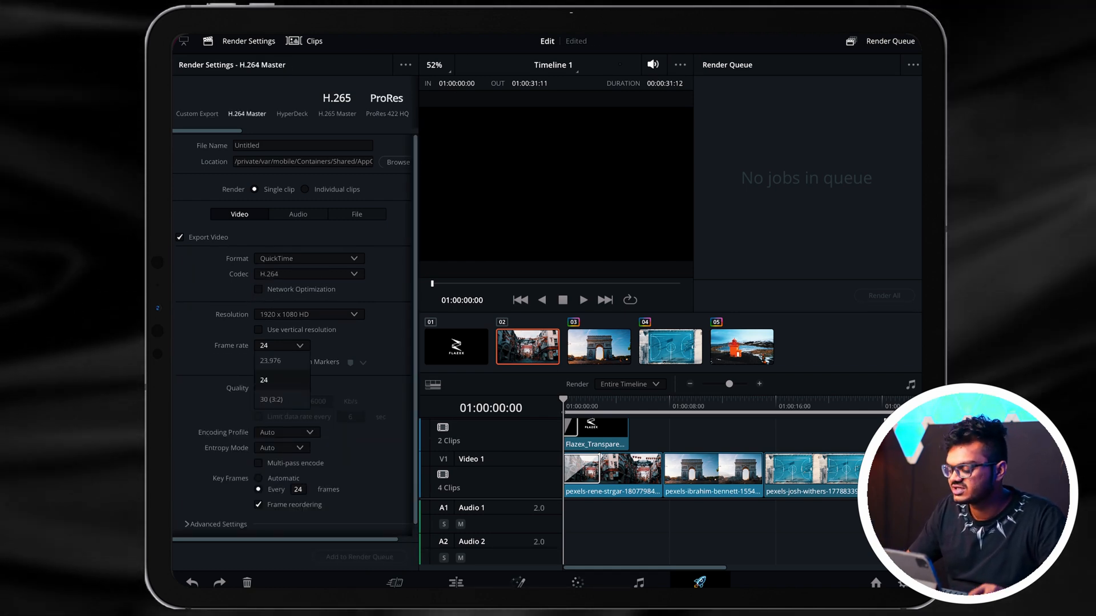
{"action": "left_click", "coordinate": [258, 329]}
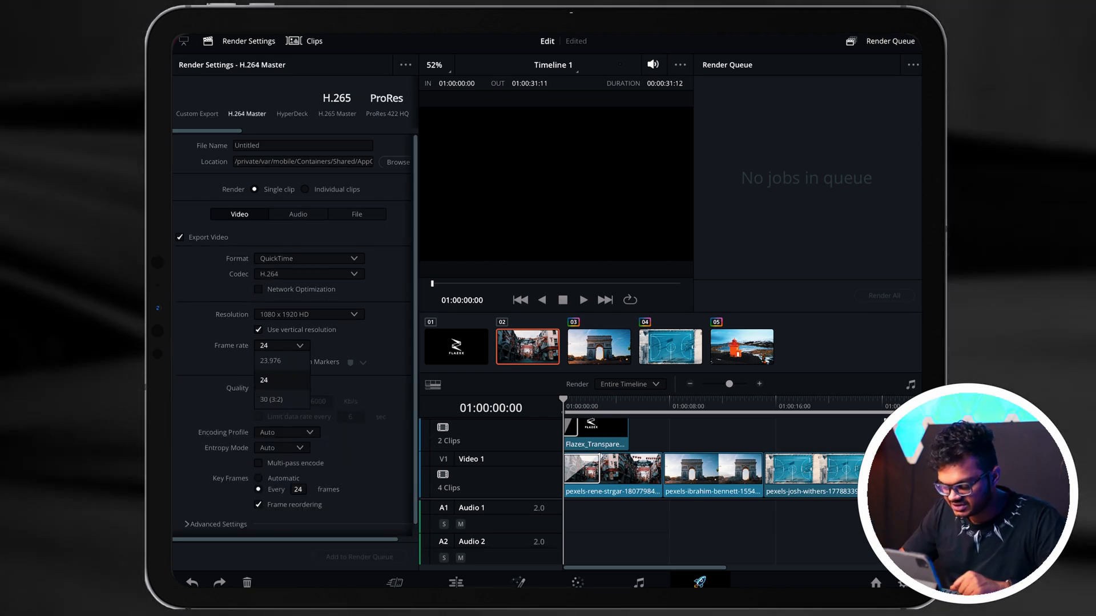